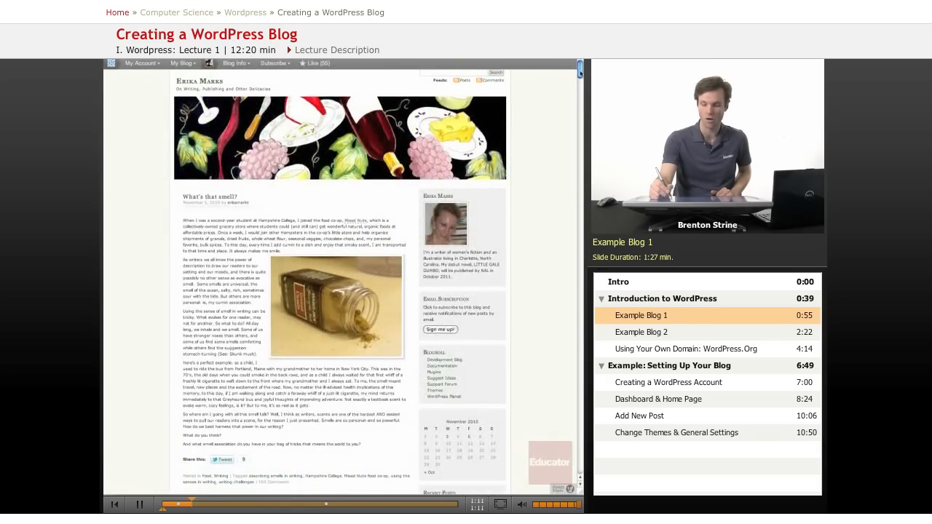
- Move on to the second example blog, the post A Salvi-Chicana Identity
scroll("down", 3)
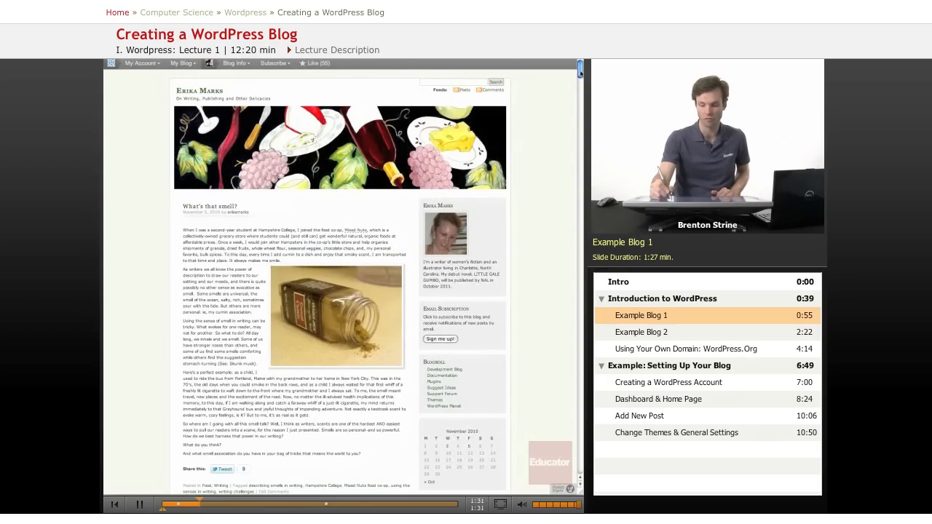
scroll("down", 3)
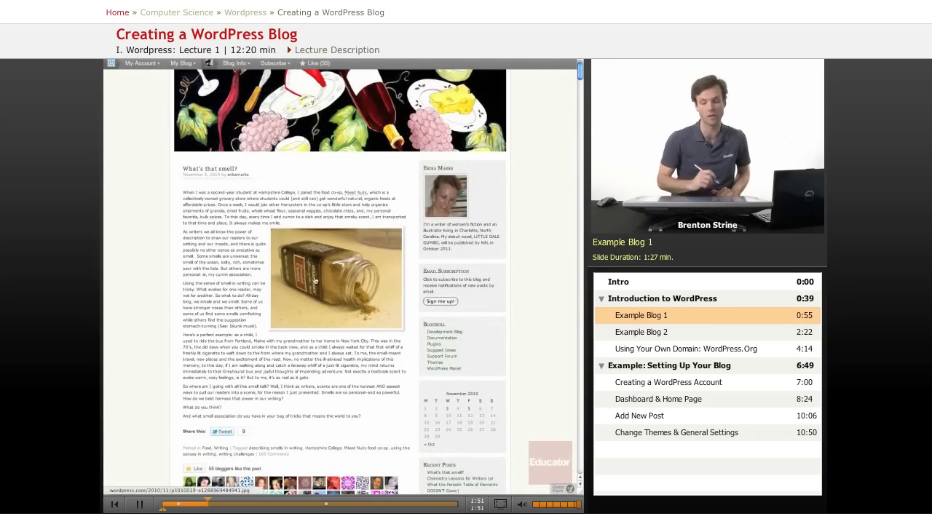
scroll("down", 3)
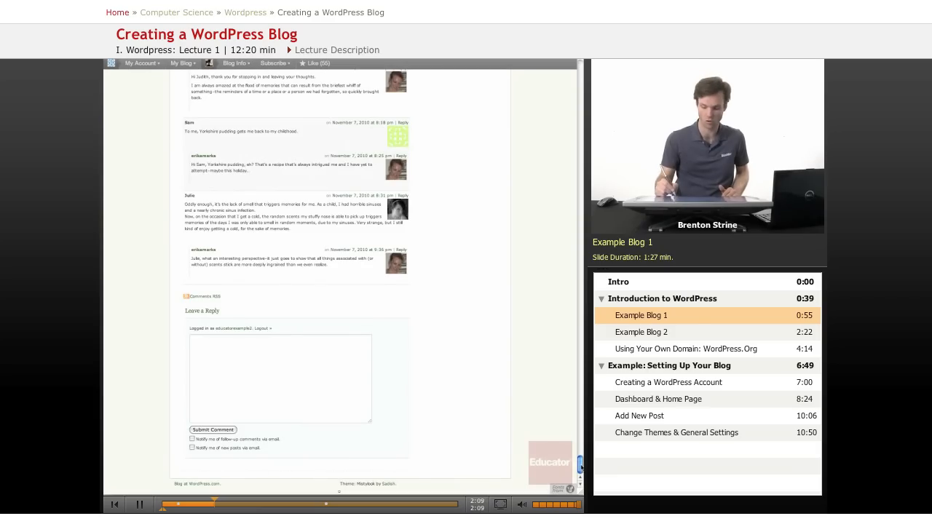
left_click(280, 393)
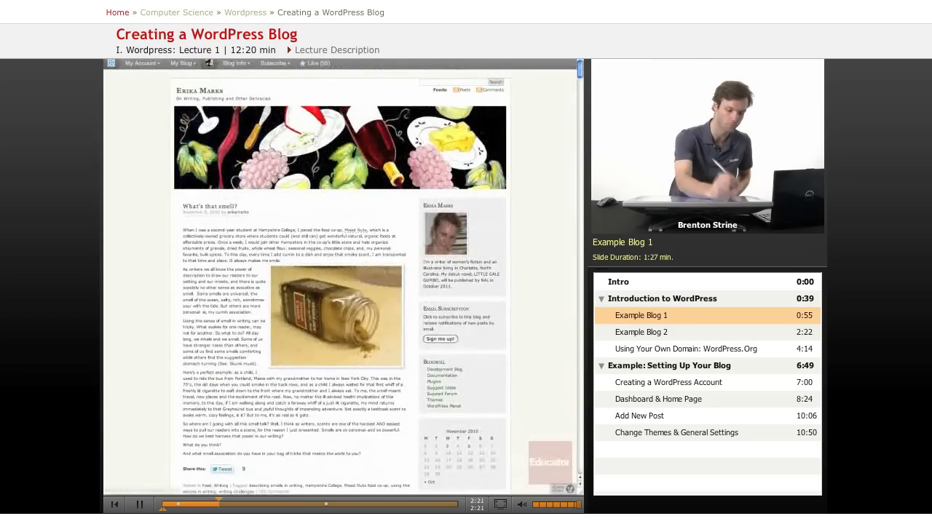
left_click(640, 332)
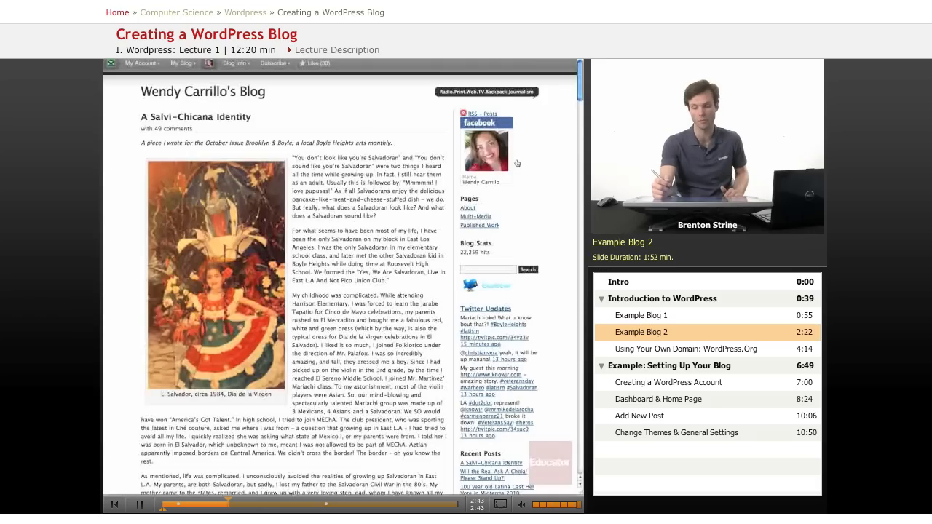
- Scroll through the essay post and its many reader comments
scroll("down", 3)
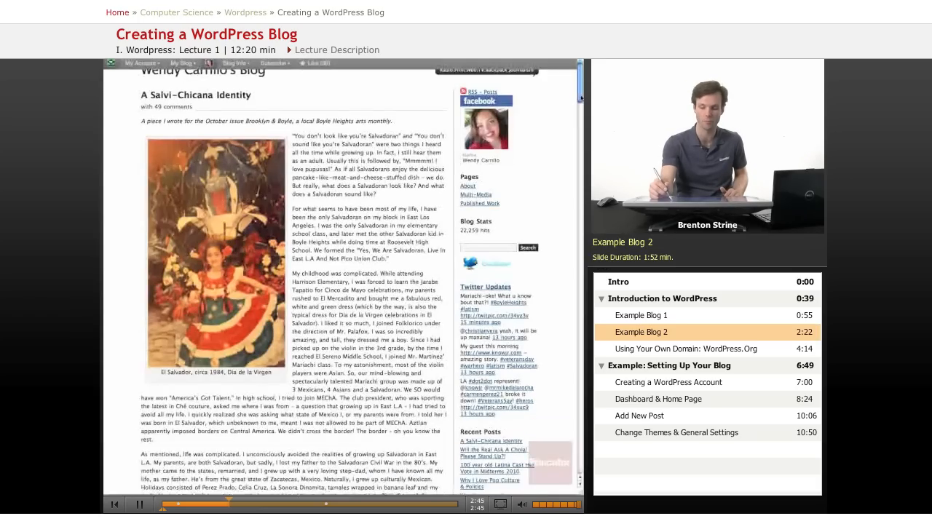
scroll("down", 3)
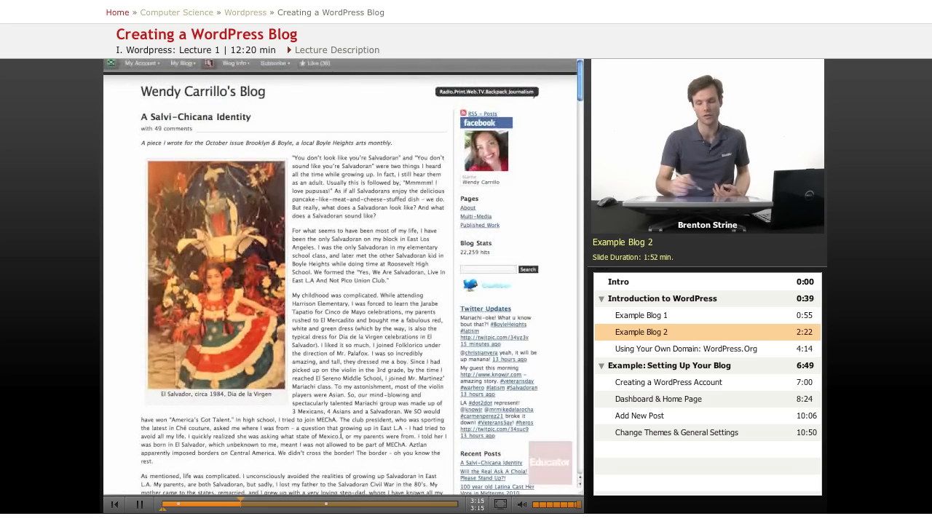
scroll("down", 3)
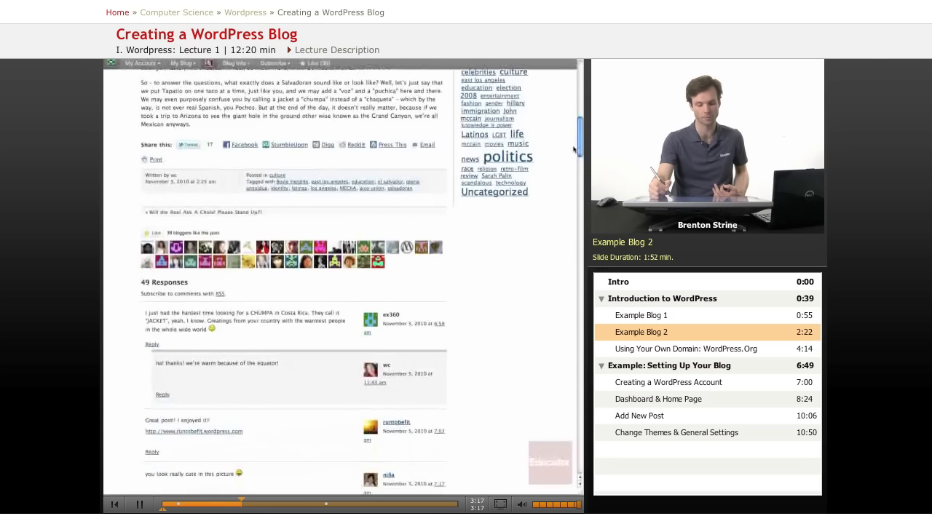
scroll("down", 3)
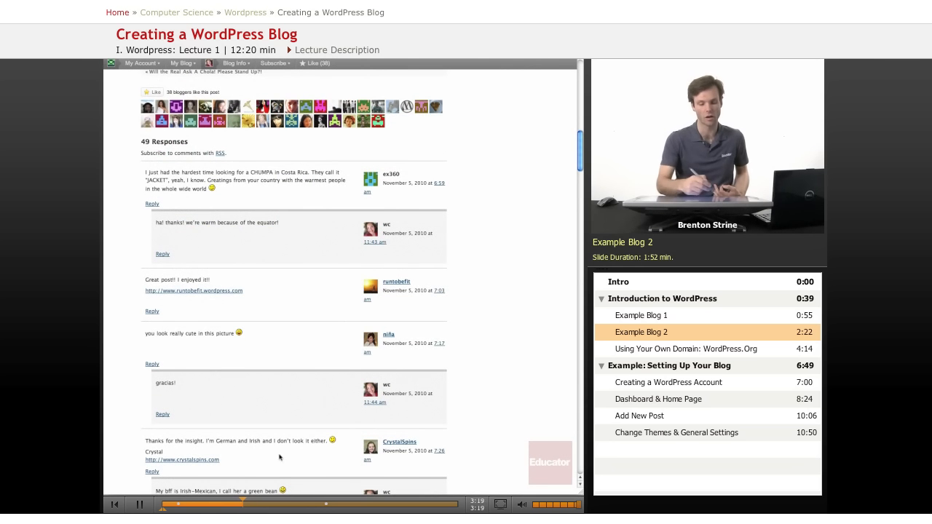
scroll("down", 3)
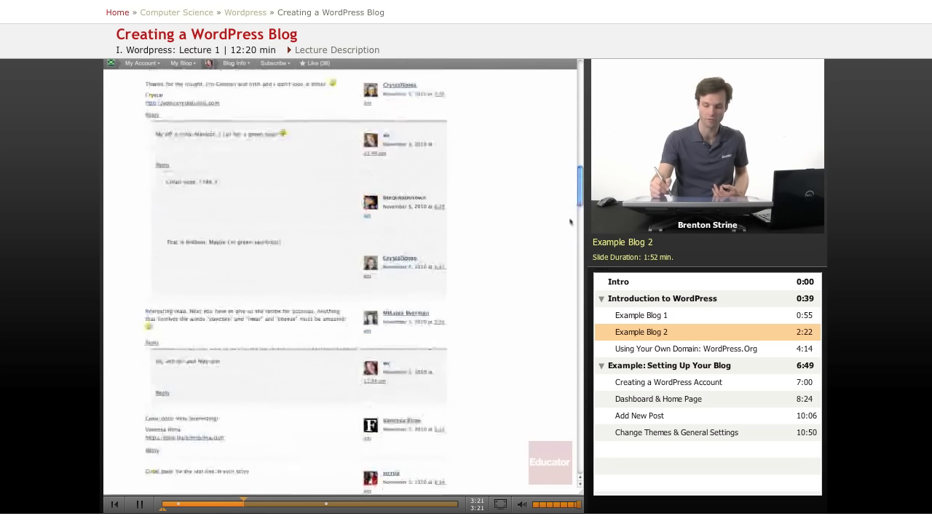
scroll("down", 3)
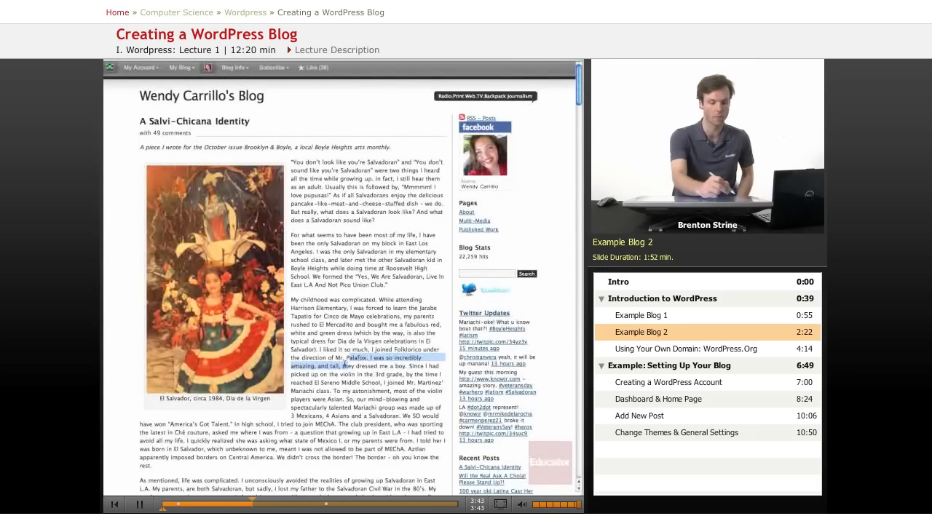
left_click(138, 67)
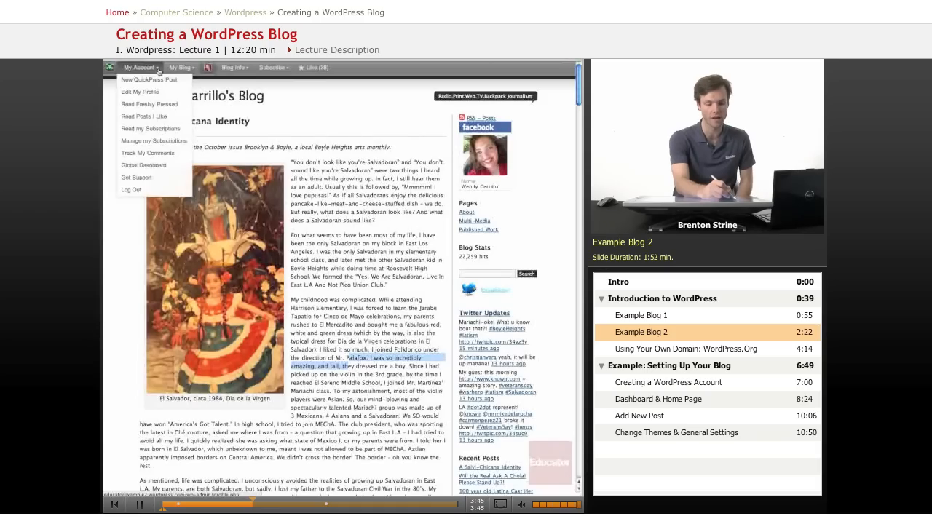
left_click(181, 67)
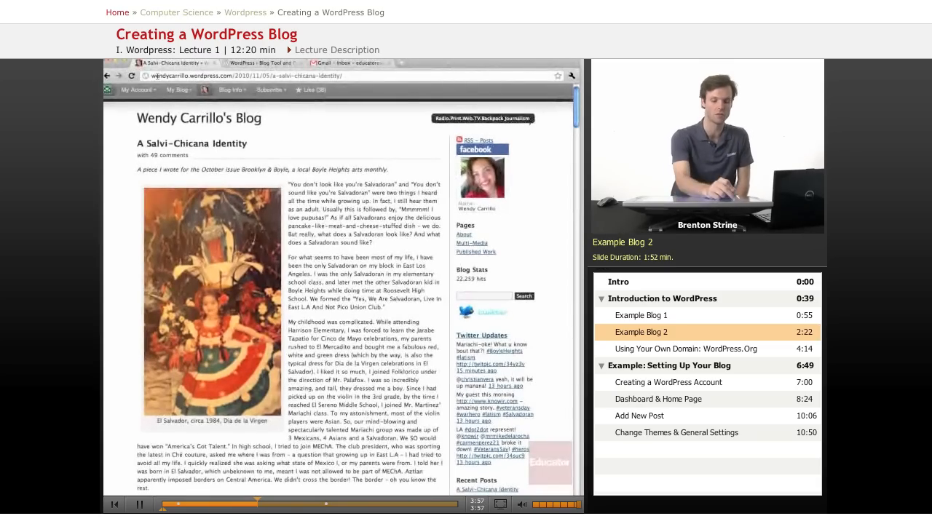
left_click(137, 91)
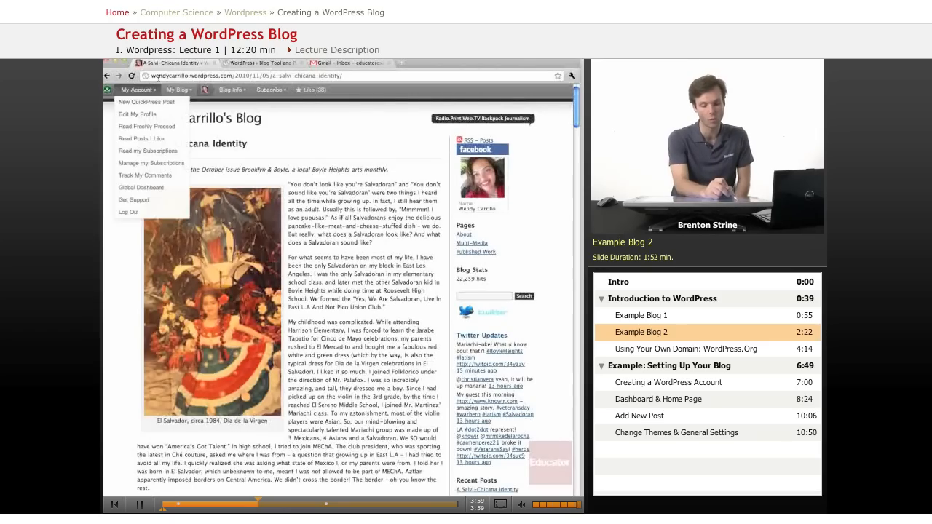
left_click(177, 88)
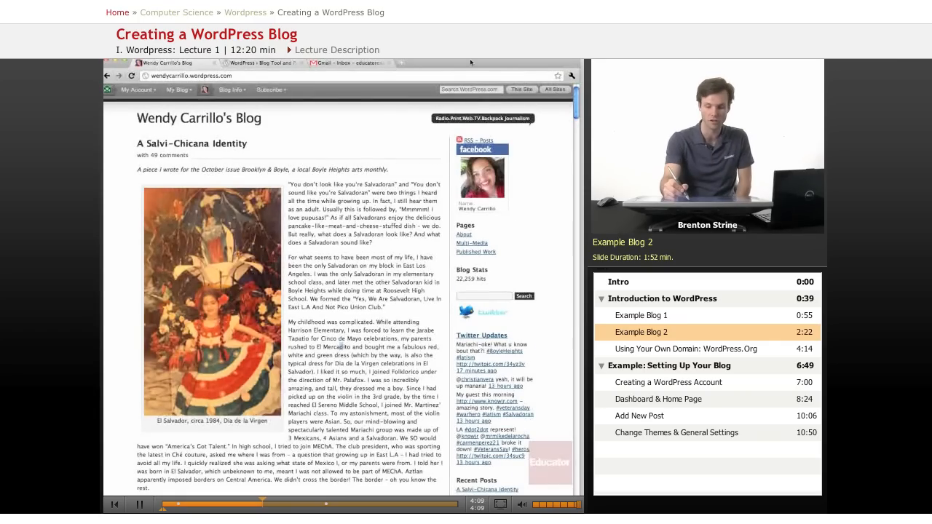
scroll("down", 3)
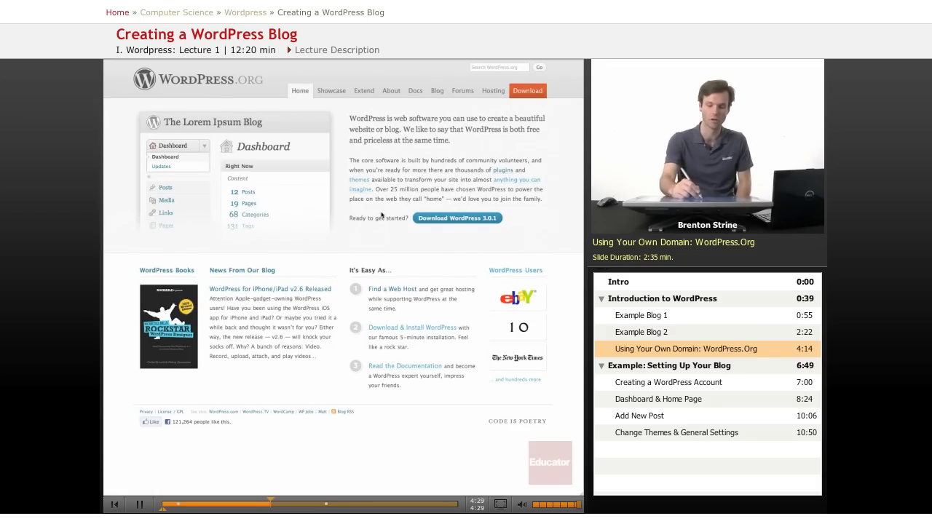
- Visit the Ride Oregon site from the WordPress.org Showcase
left_click(326, 91)
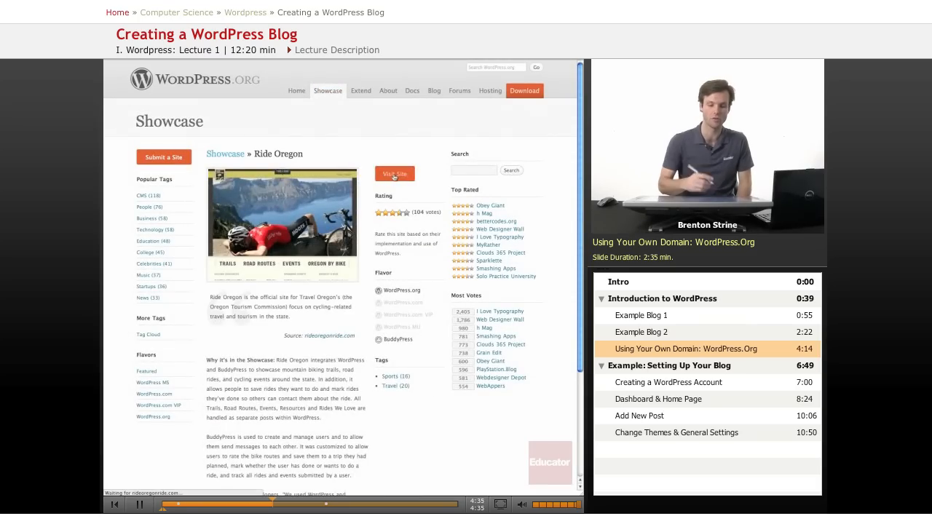
left_click(393, 174)
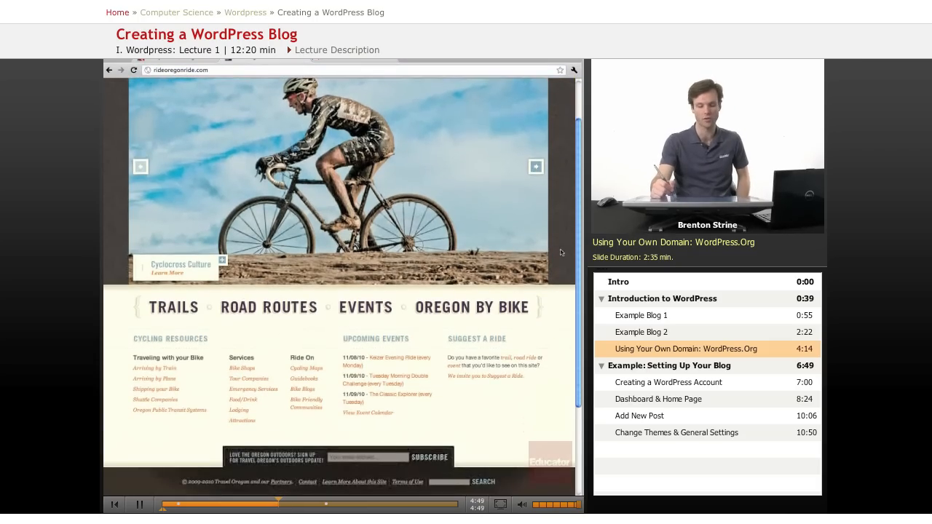
- Open the Arriving by Train resource page, then the calendar of upcoming cycling events
scroll("down", 3)
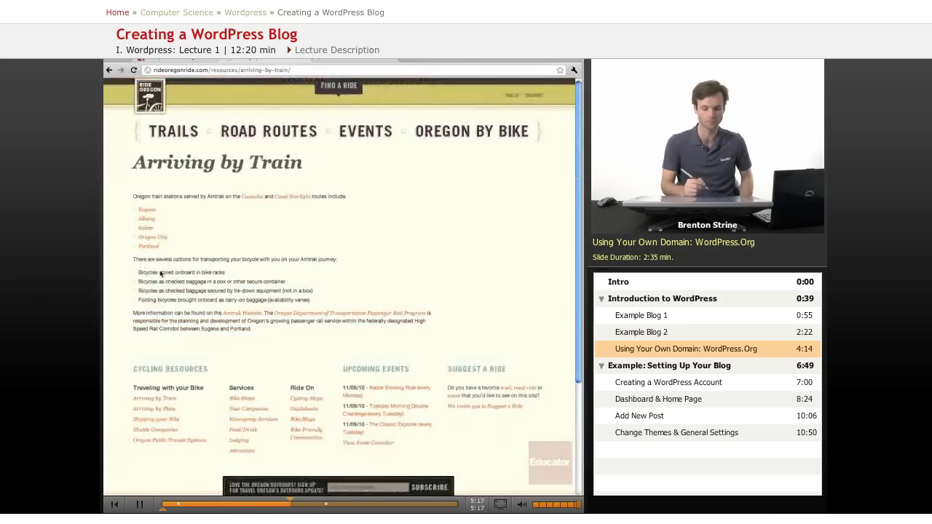
scroll("down", 3)
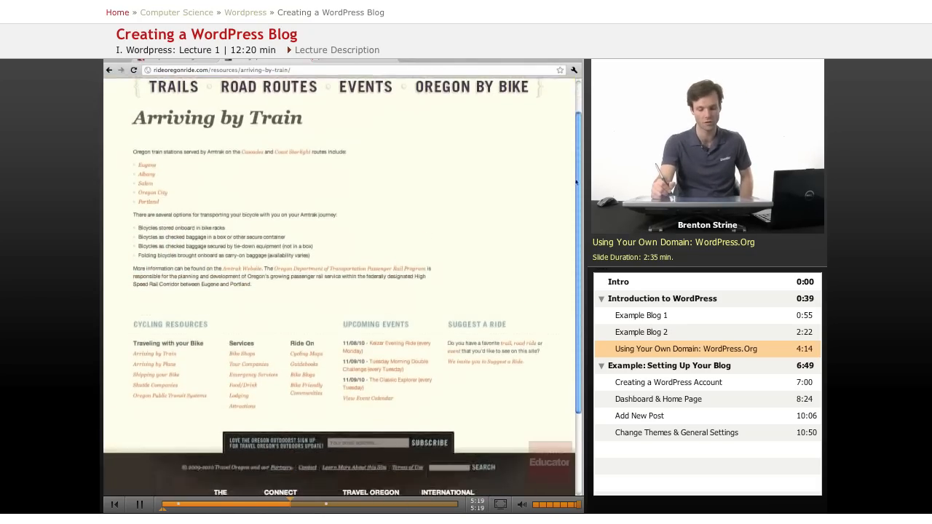
scroll("down", 3)
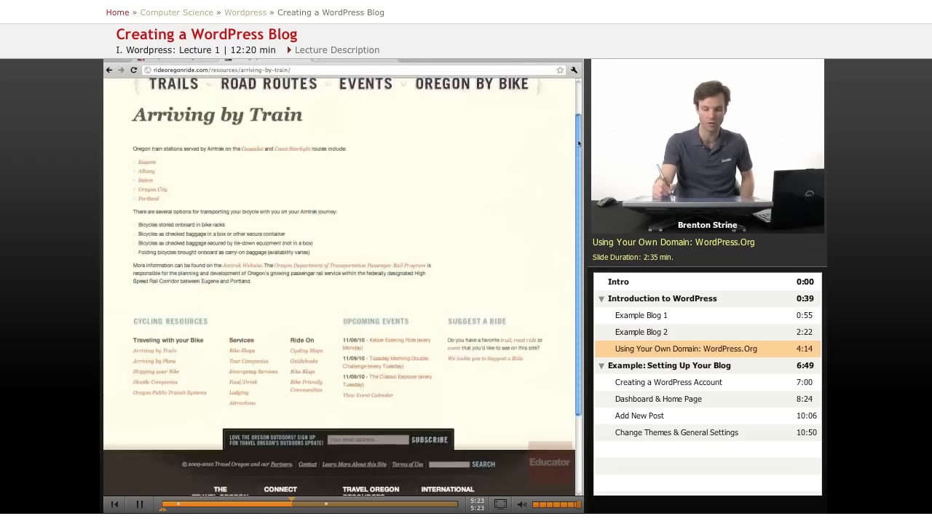
scroll("up", 3)
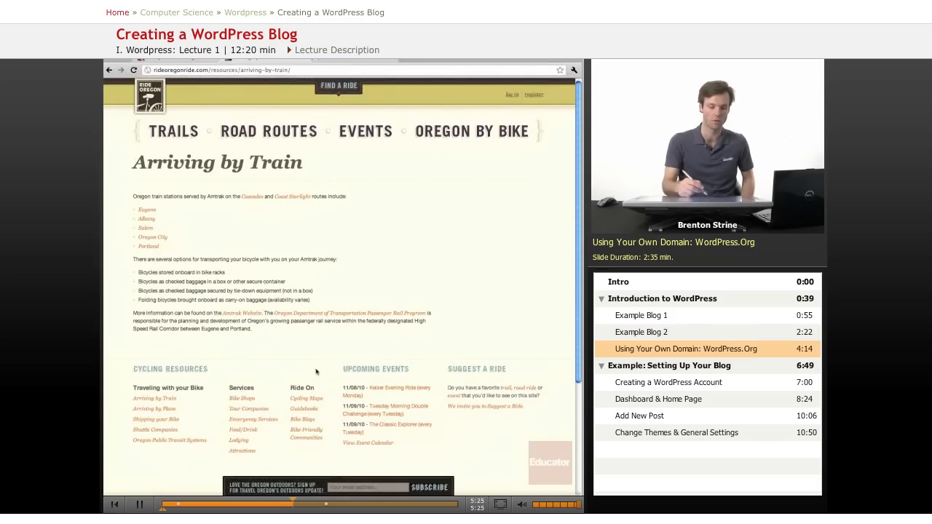
left_click(151, 236)
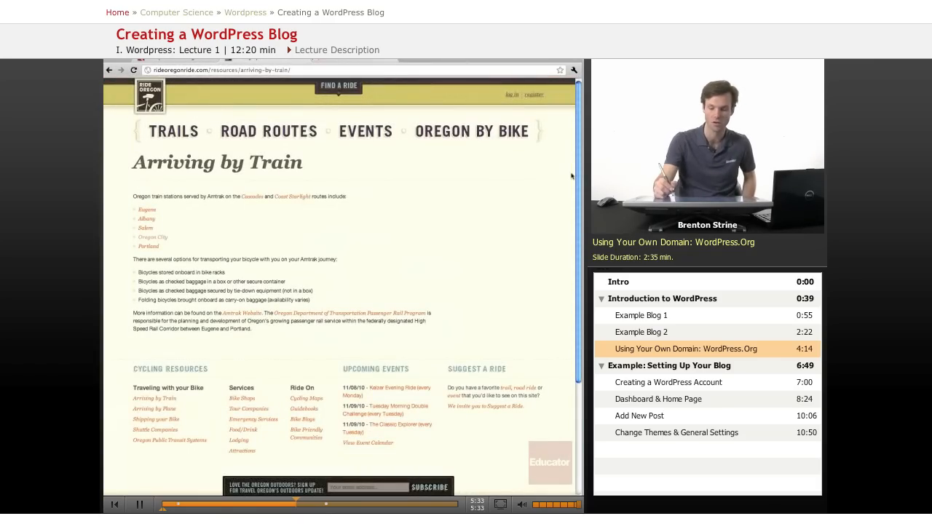
left_click(365, 131)
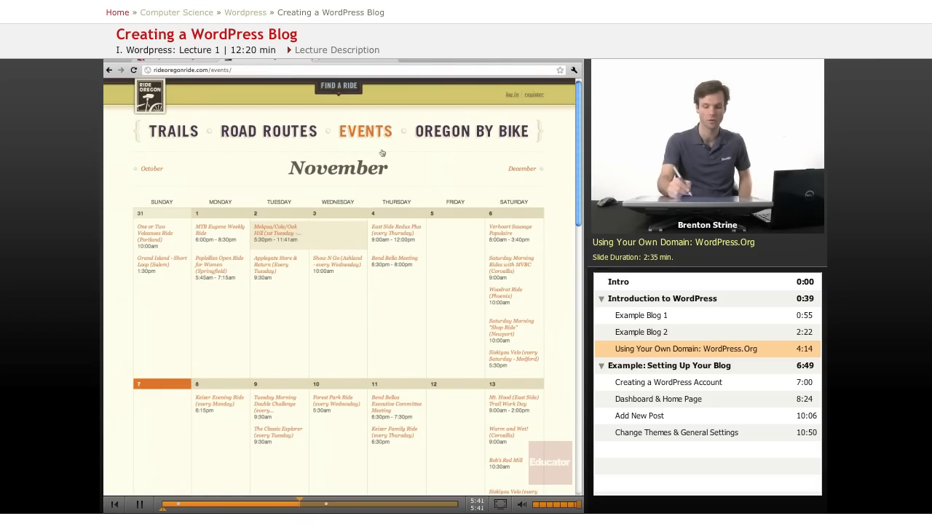
- View the Road Routes stories page, then show the browser's list of recently visited pages
left_click(268, 131)
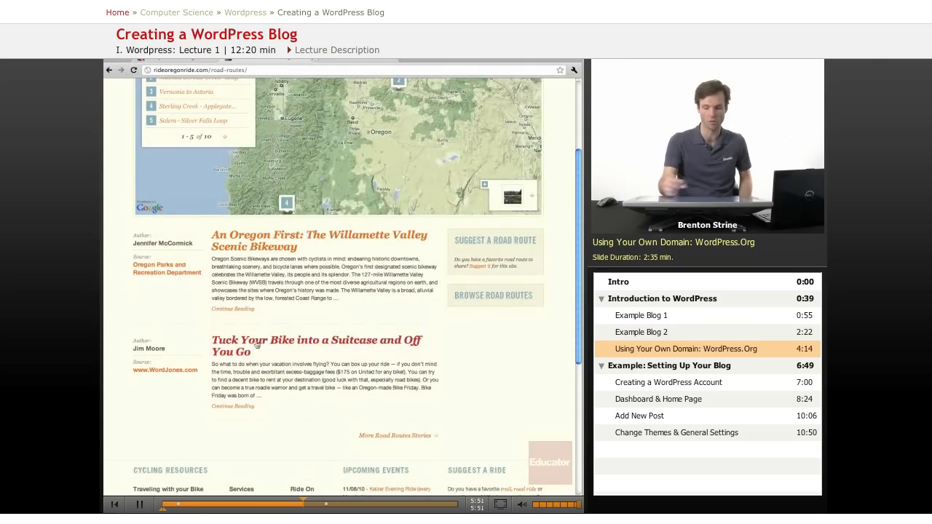
scroll("down", 3)
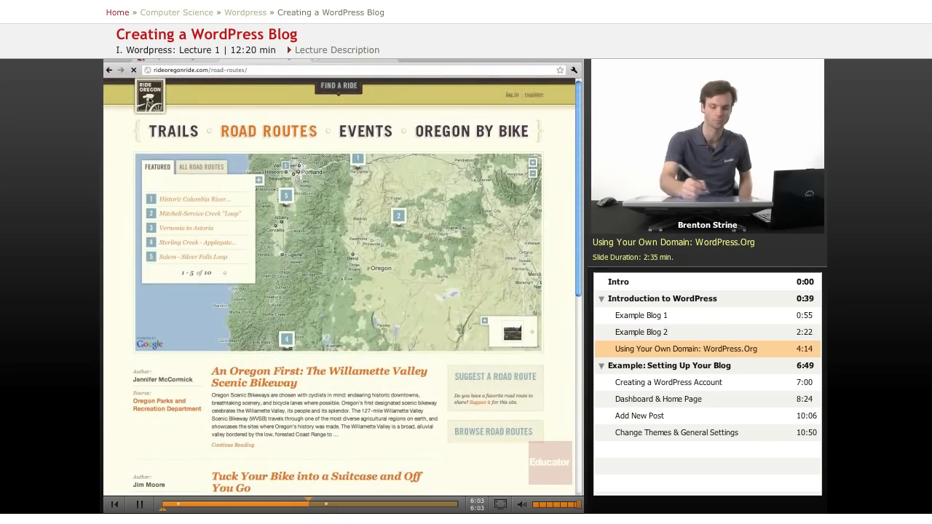
left_click(110, 70)
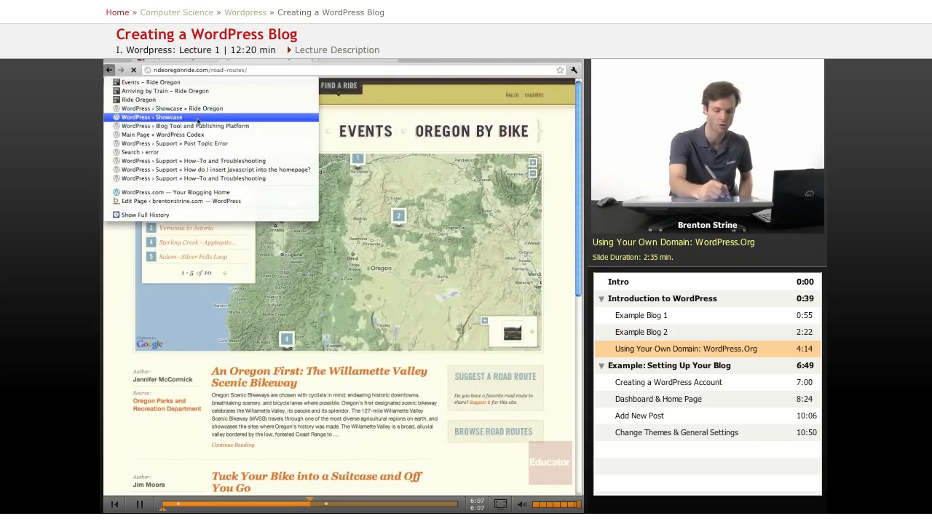
mouse_move(201, 122)
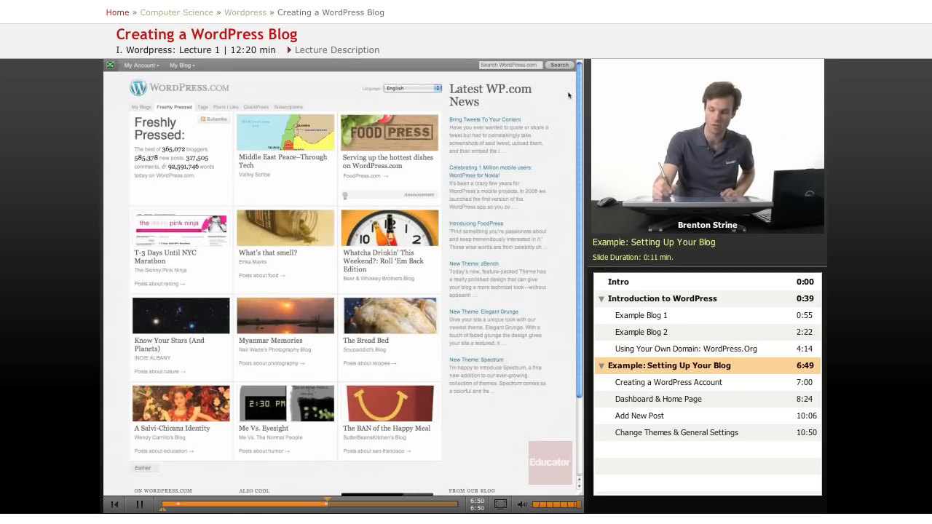
- Sign out of the current WordPress.com account via the My Account menu
scroll("down", 3)
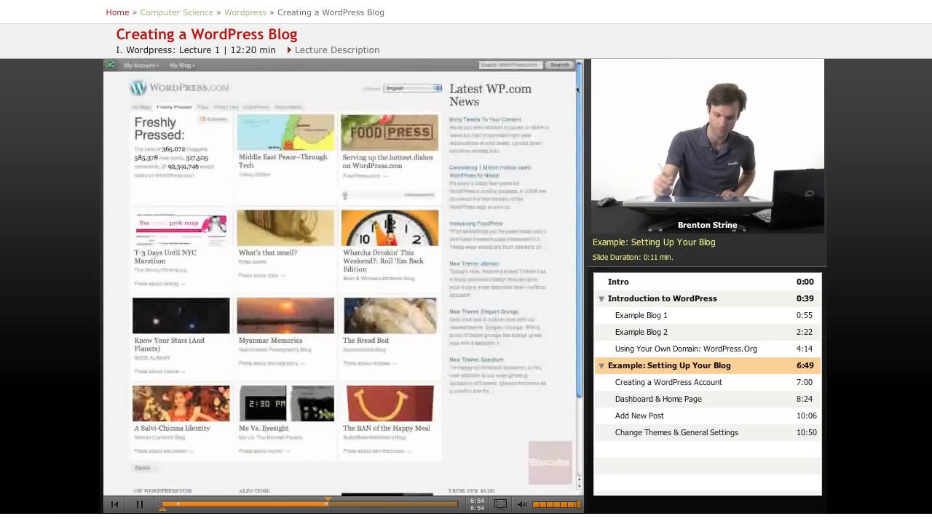
left_click(140, 64)
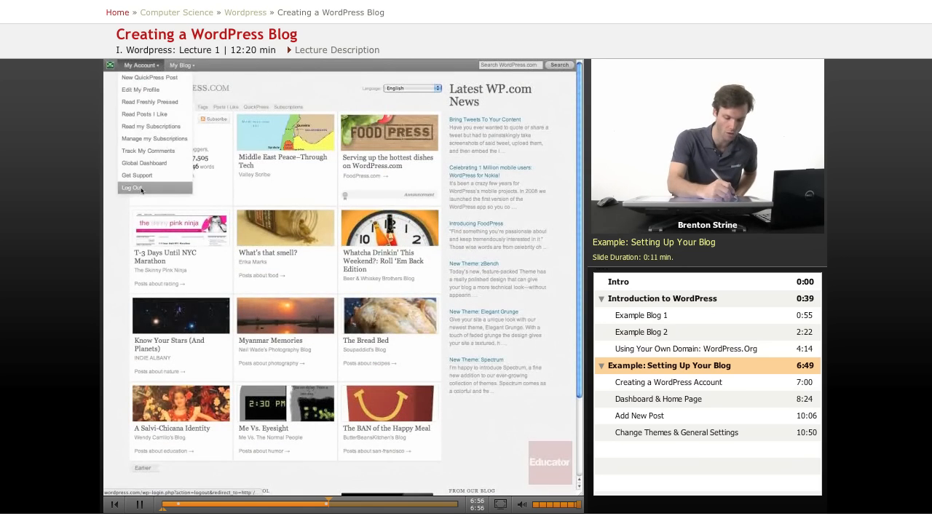
left_click(137, 188)
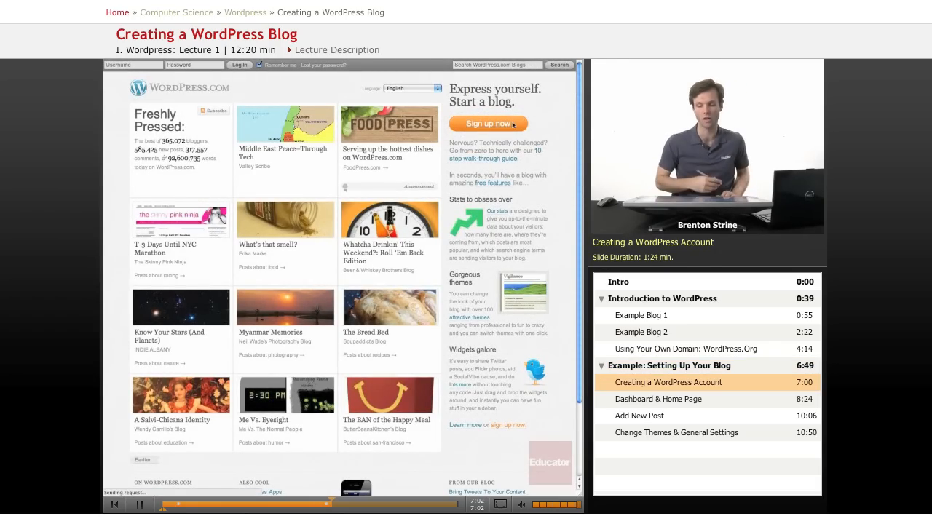
- Start a new sign-up with blog address 'educator' and move on to the password
left_click(487, 123)
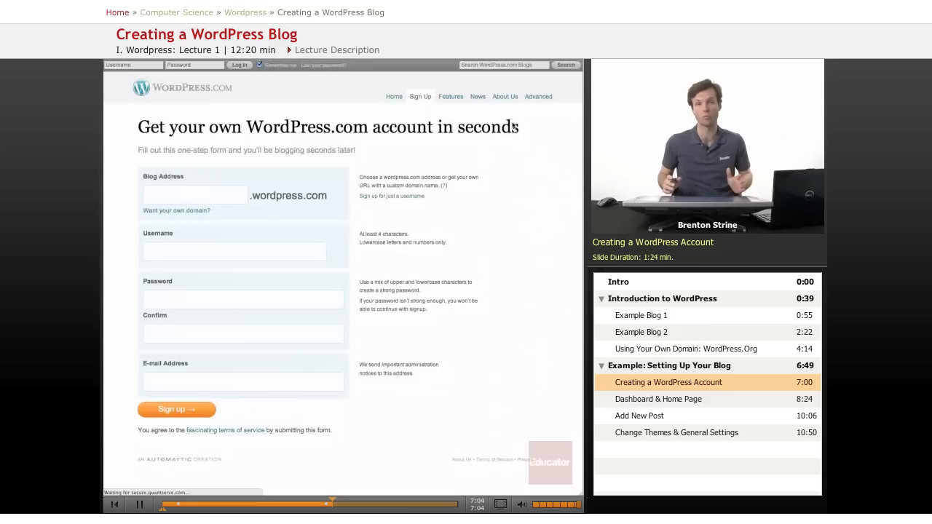
left_click(195, 195)
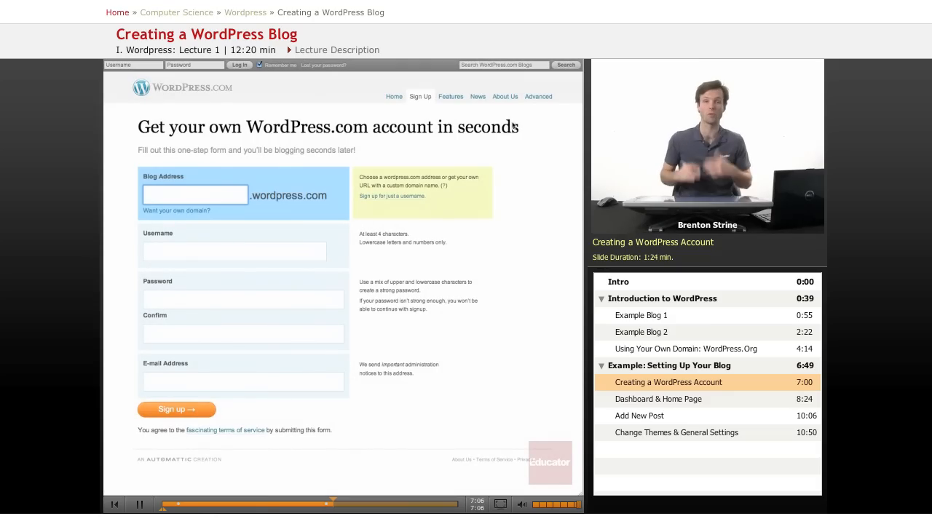
left_click(195, 195)
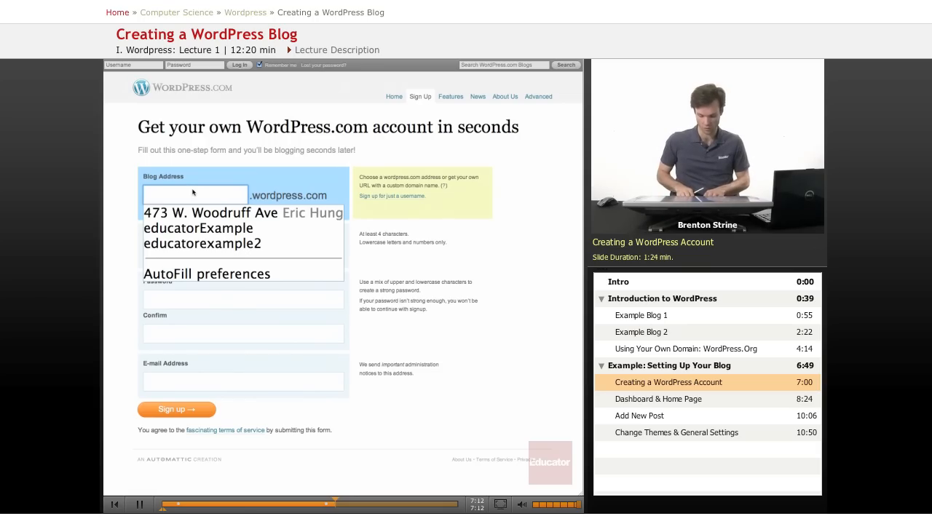
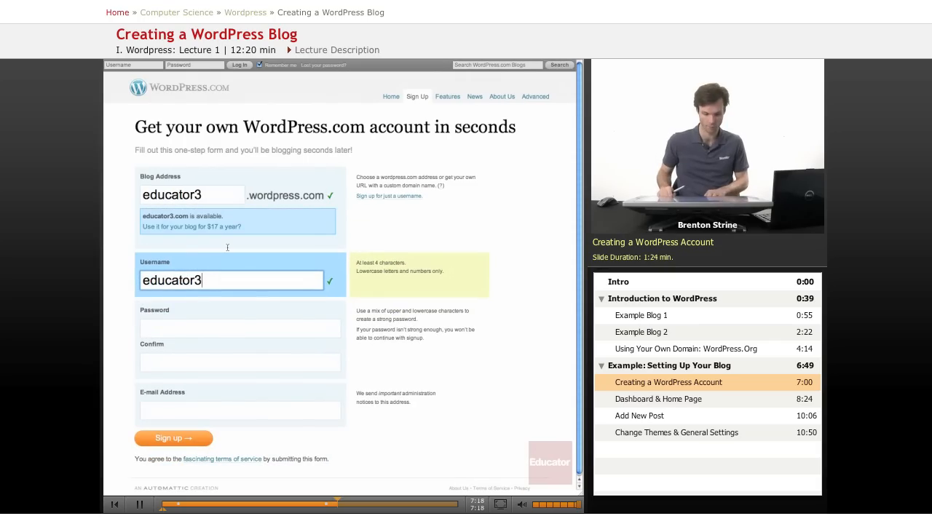
left_click(239, 327)
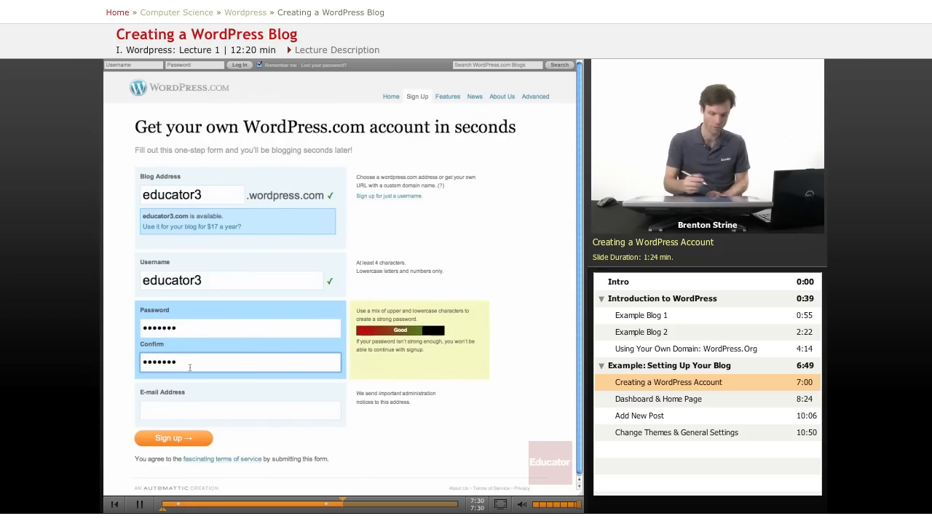
left_click(239, 411)
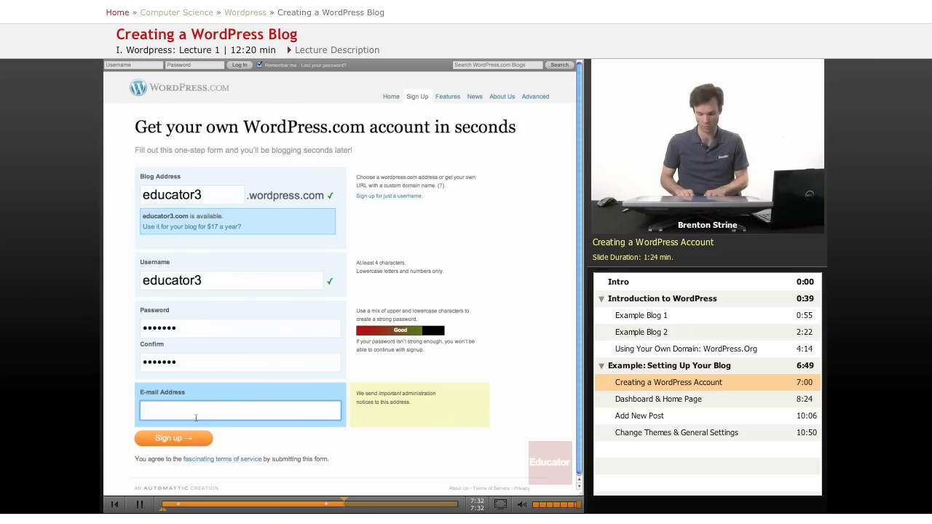
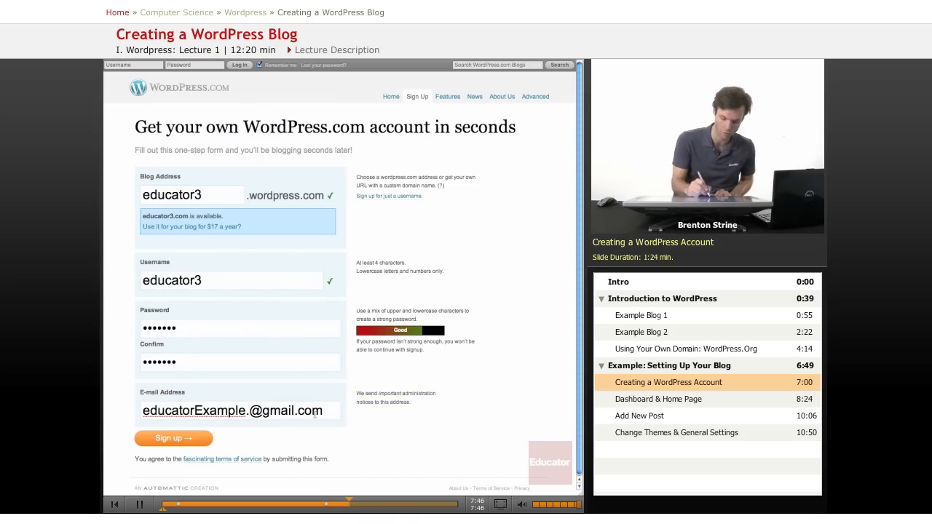
left_click(238, 410)
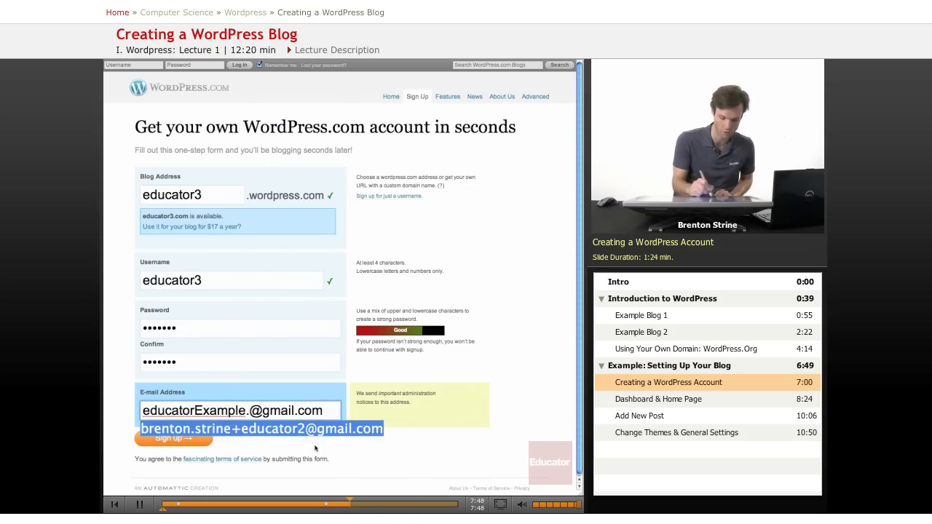
left_click(172, 437)
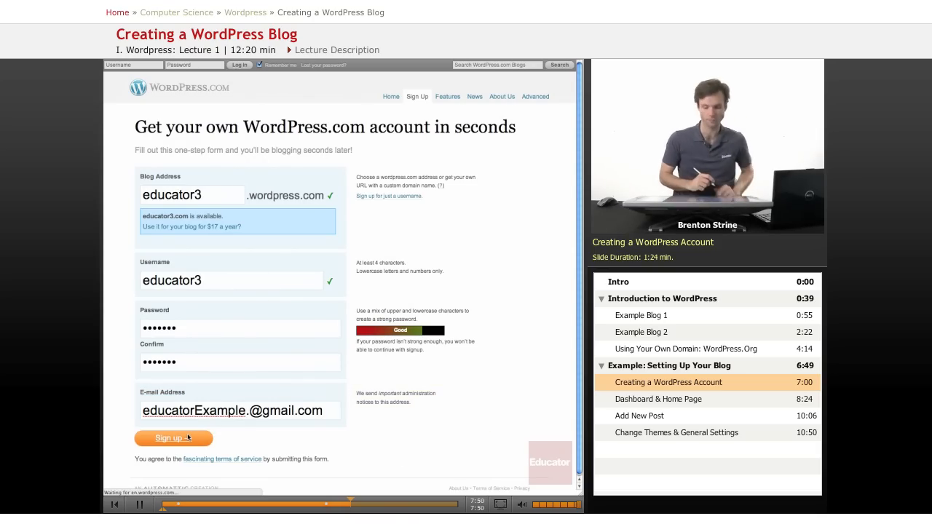
left_click(172, 436)
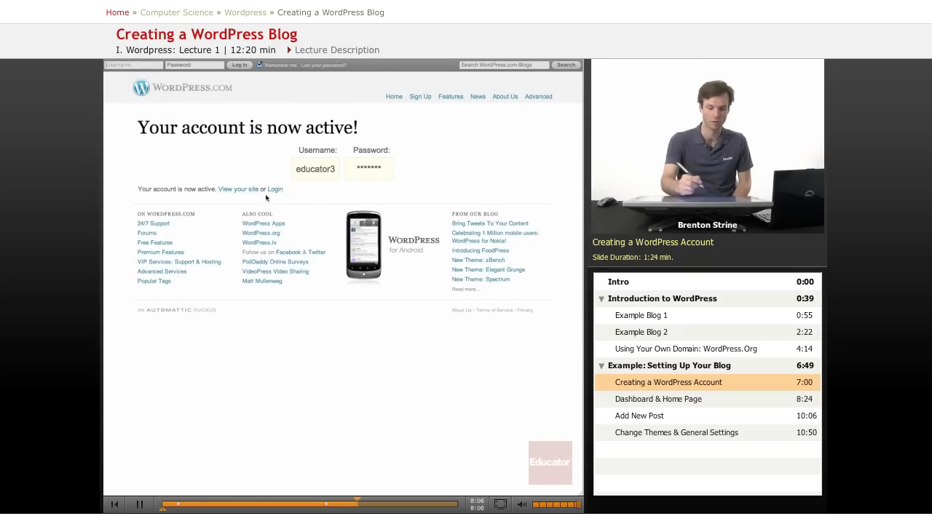
left_click(275, 189)
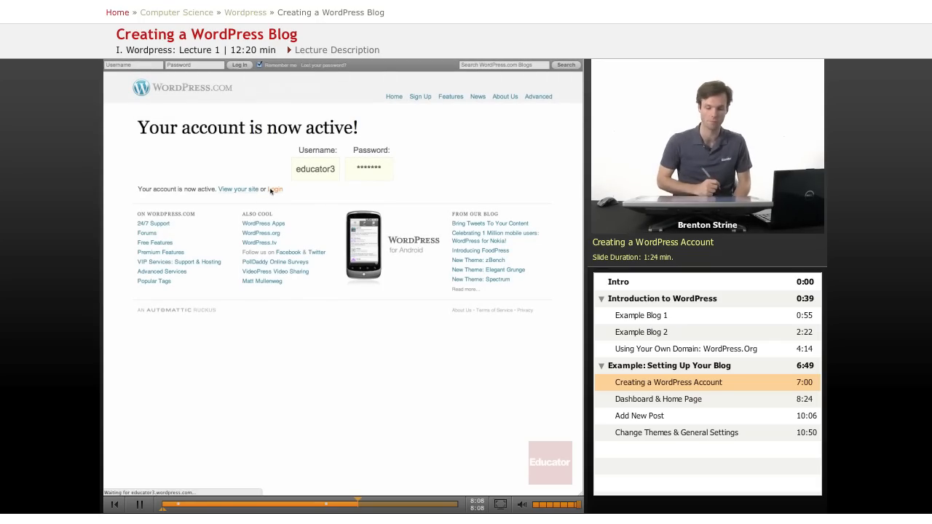
left_click(275, 189)
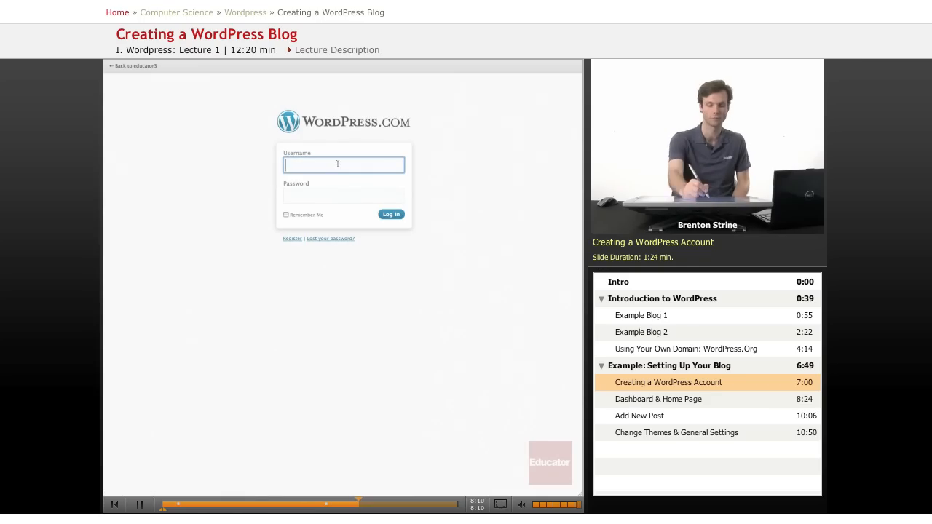
left_click(344, 165)
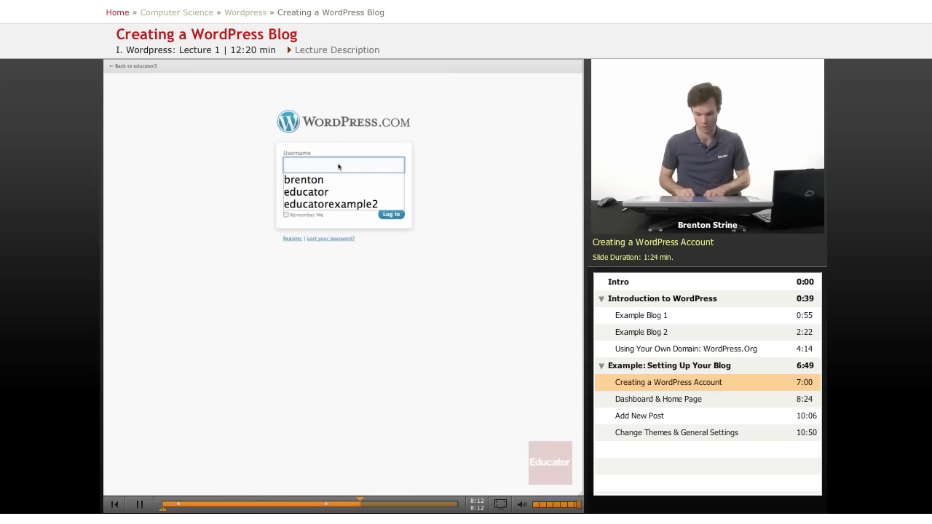
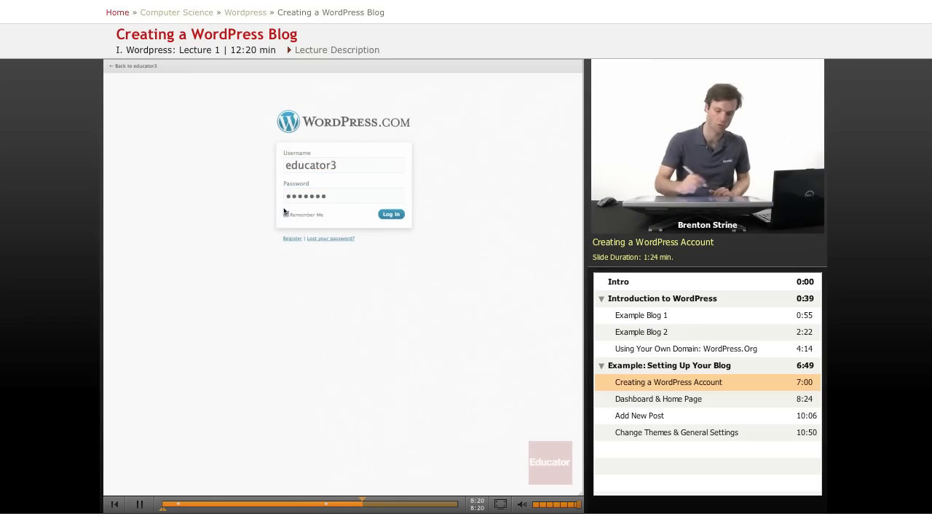
left_click(390, 214)
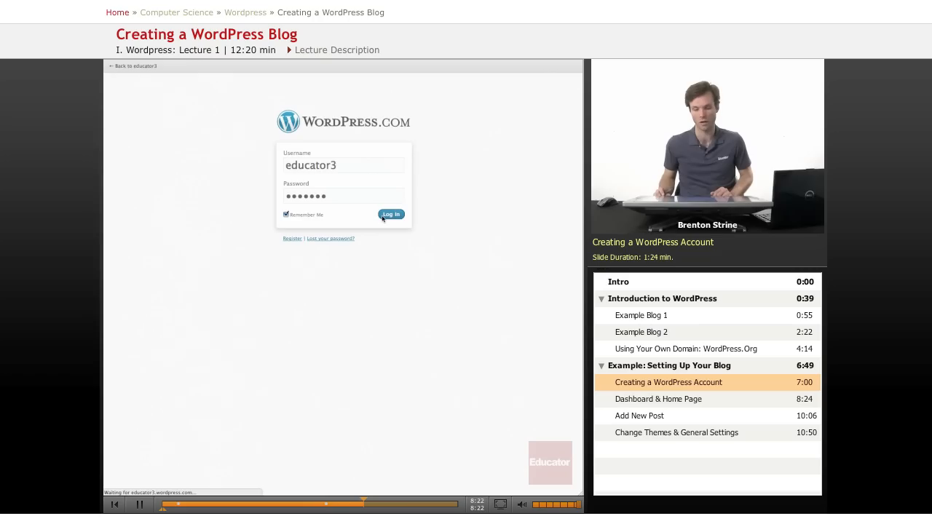
left_click(391, 214)
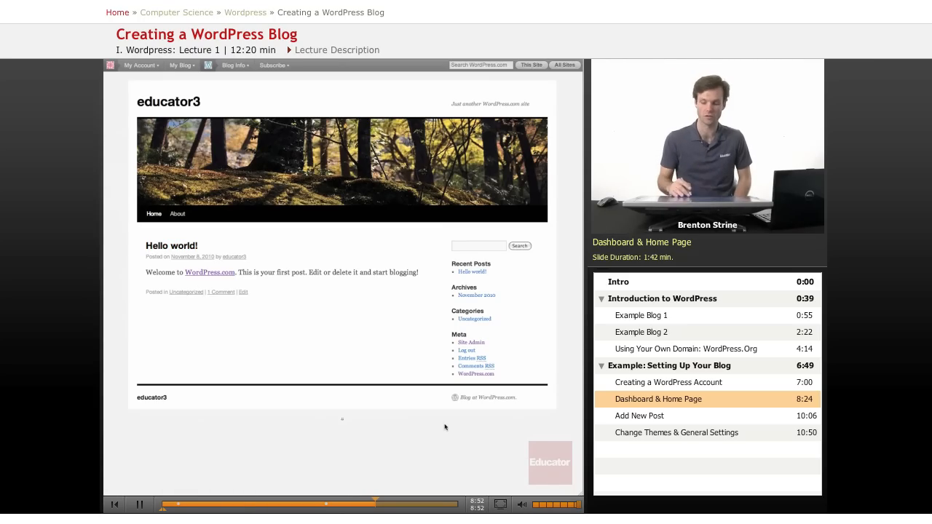
mouse_move(172, 245)
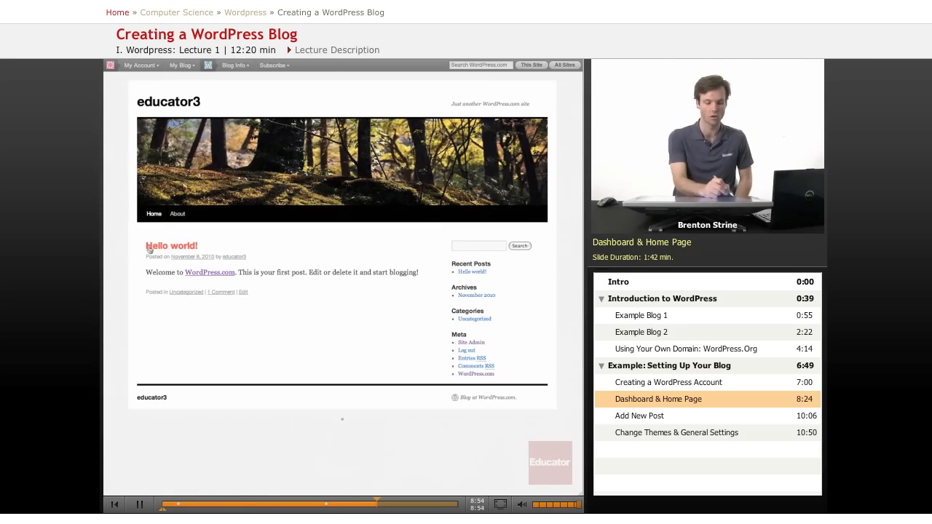
mouse_move(153, 110)
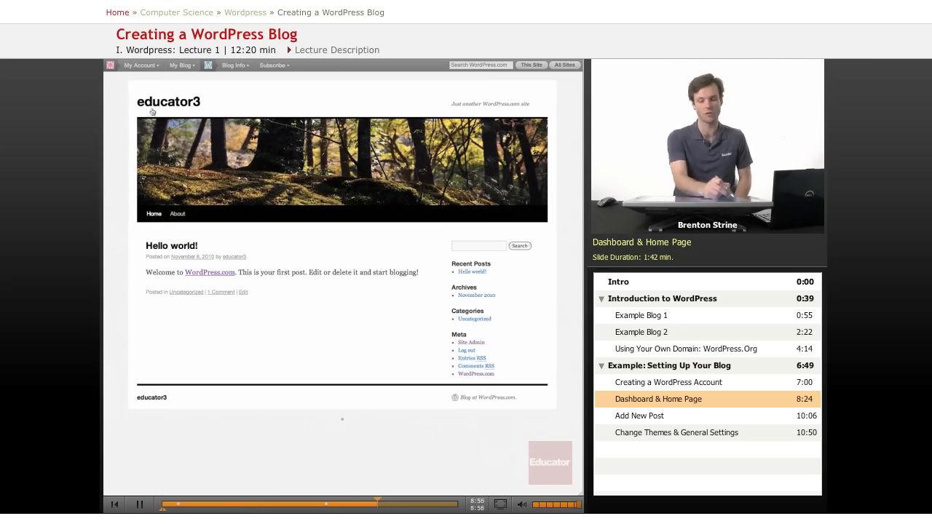
mouse_move(172, 244)
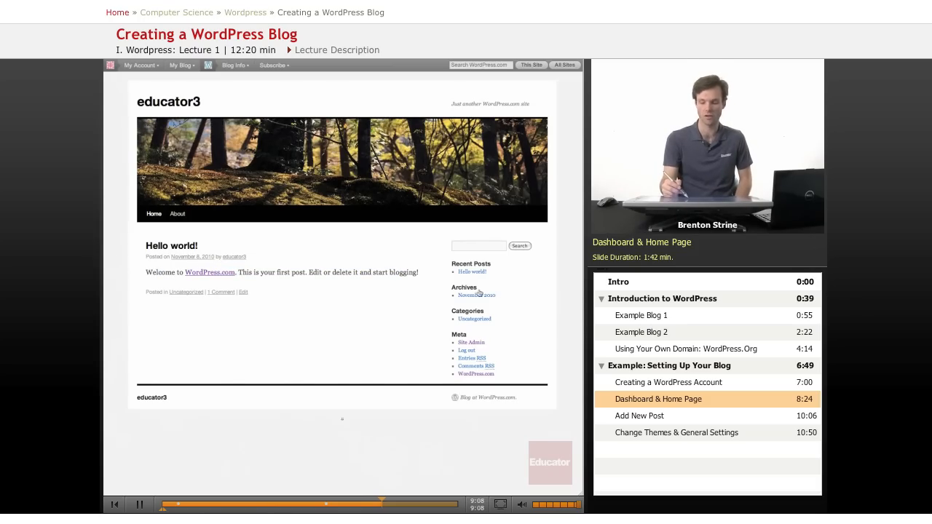
- Browse the November 2010 post archive and the blog's About page
left_click(476, 295)
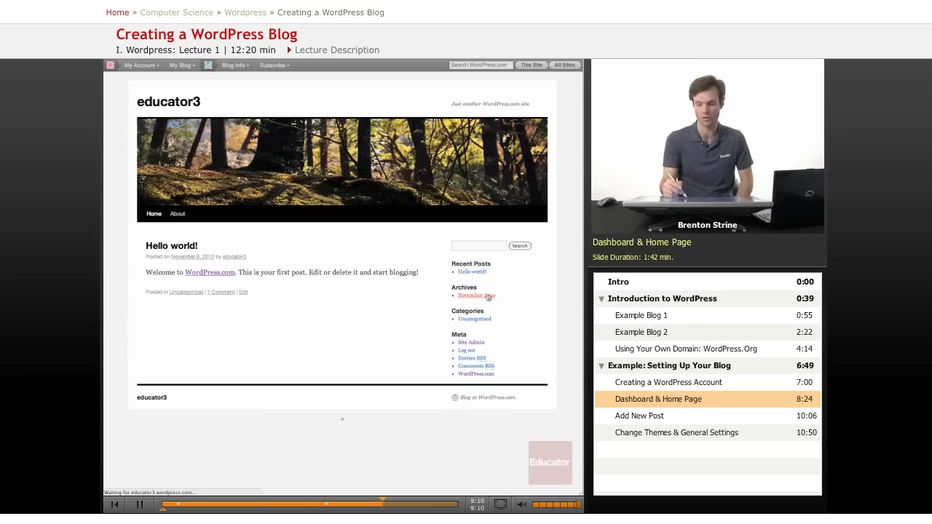
left_click(476, 294)
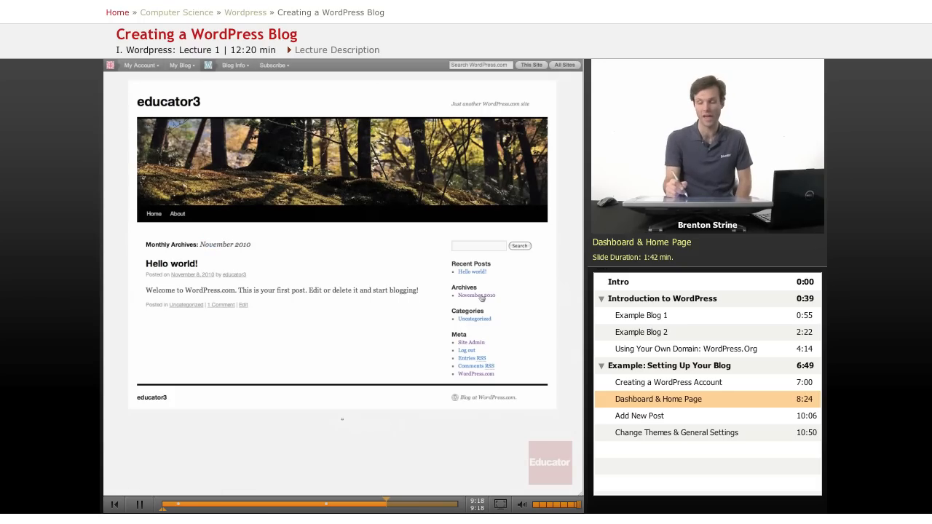
mouse_move(478, 295)
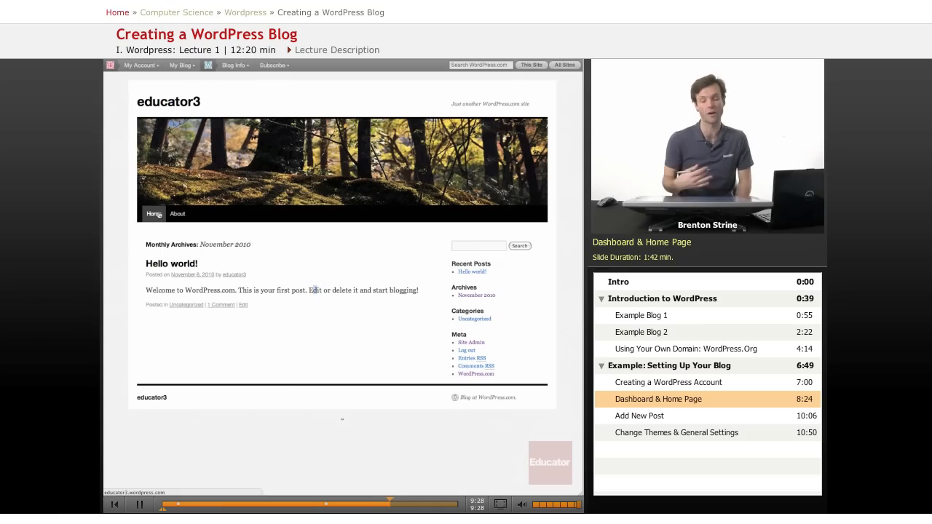
mouse_move(259, 425)
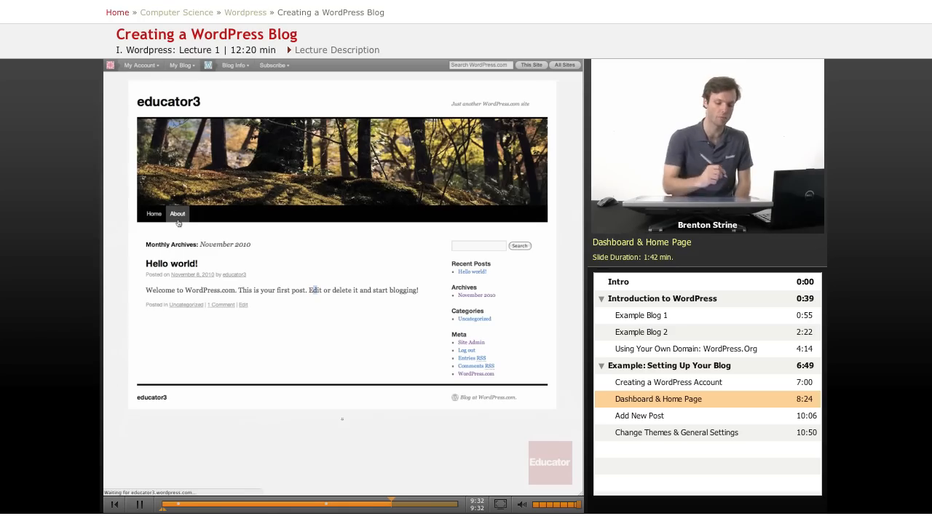
left_click(175, 213)
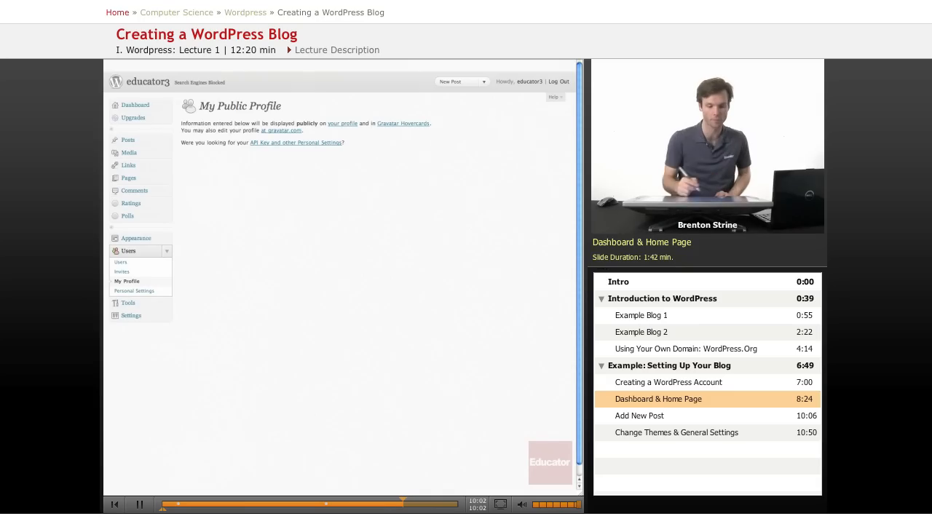
- Write a post titled 'This is a new post!' with body 'New Post!' and publish it
left_click(134, 105)
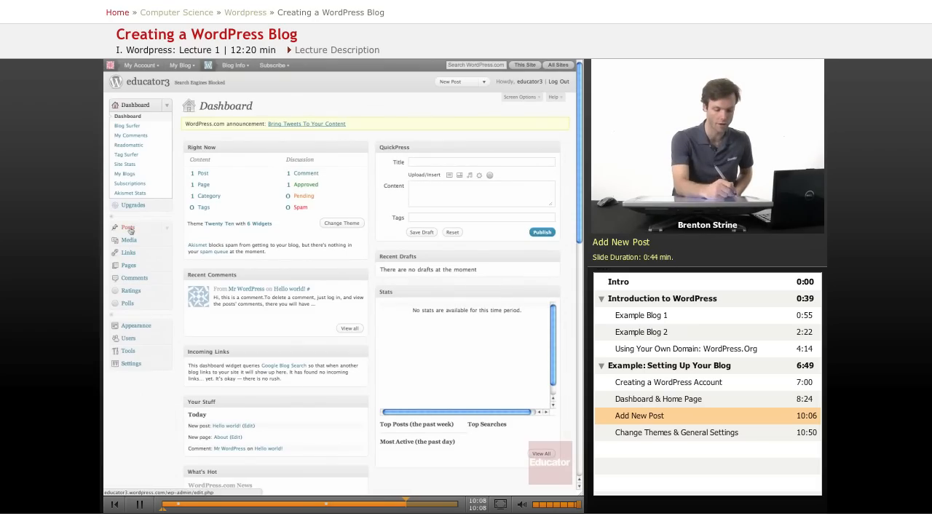
left_click(128, 227)
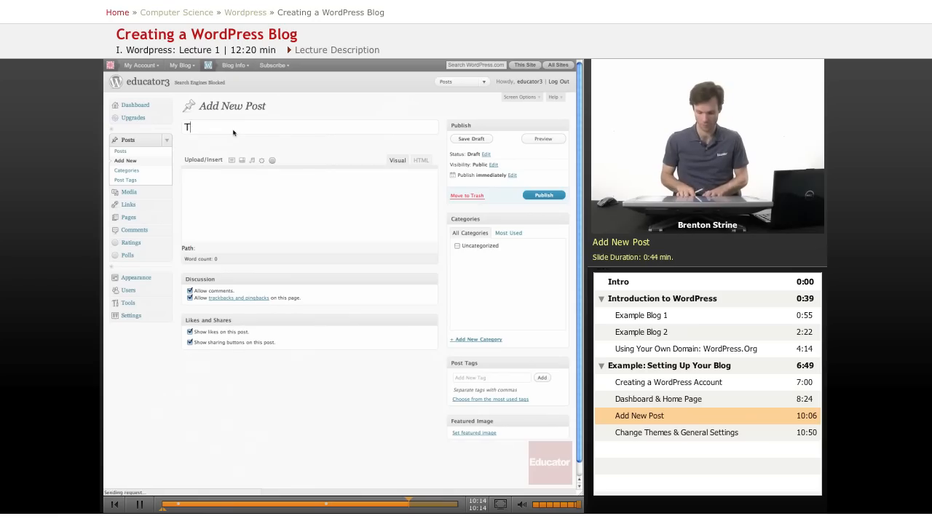
type("his is a new")
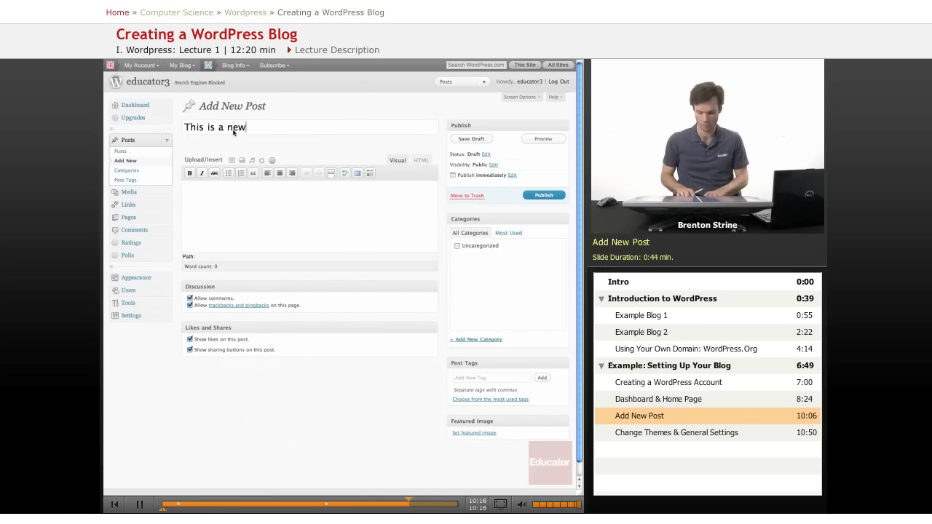
type("post!")
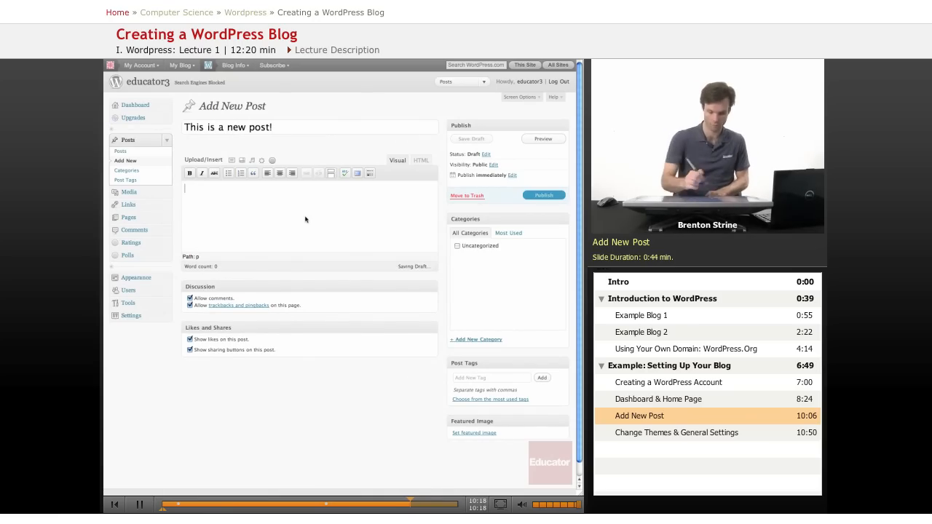
type("New Post!")
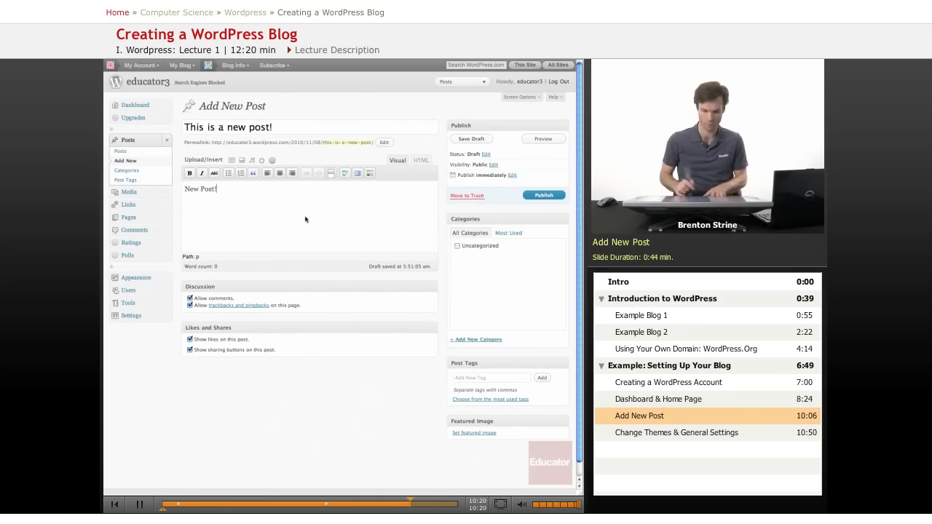
mouse_move(532, 184)
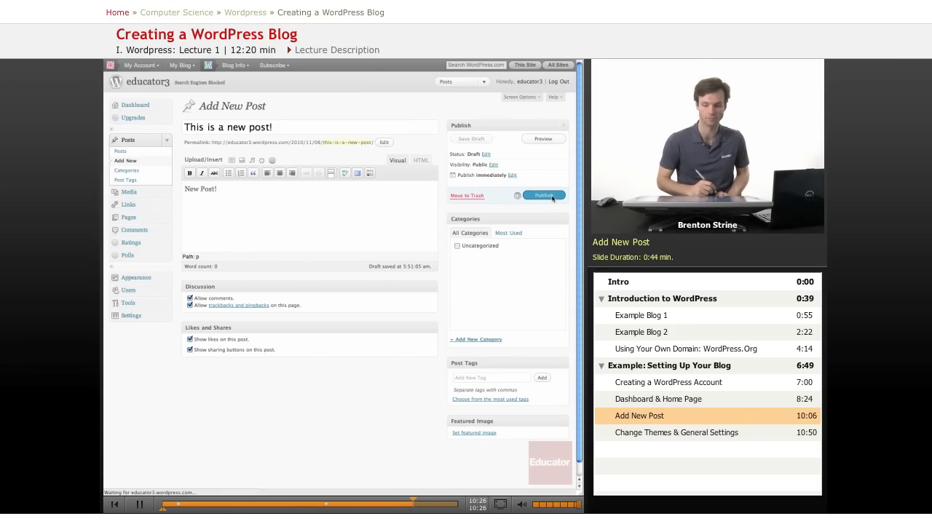
left_click(543, 195)
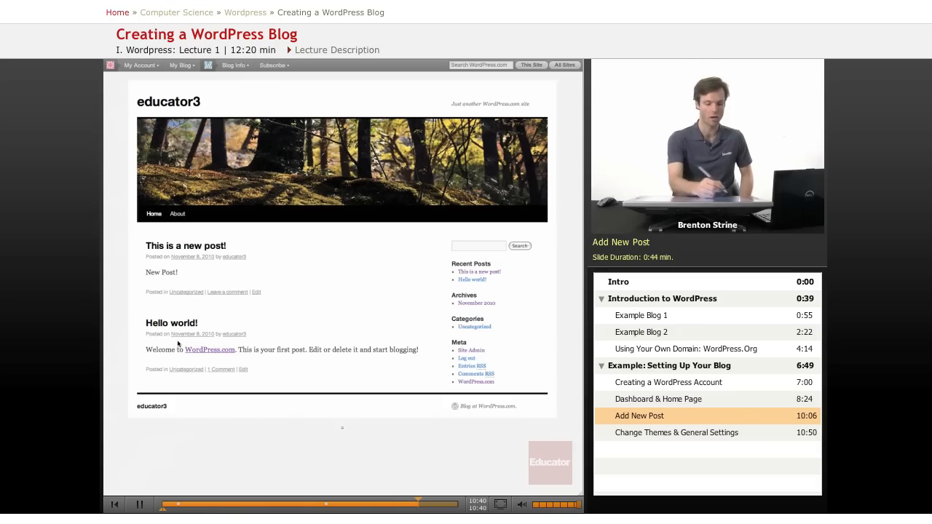
mouse_move(172, 323)
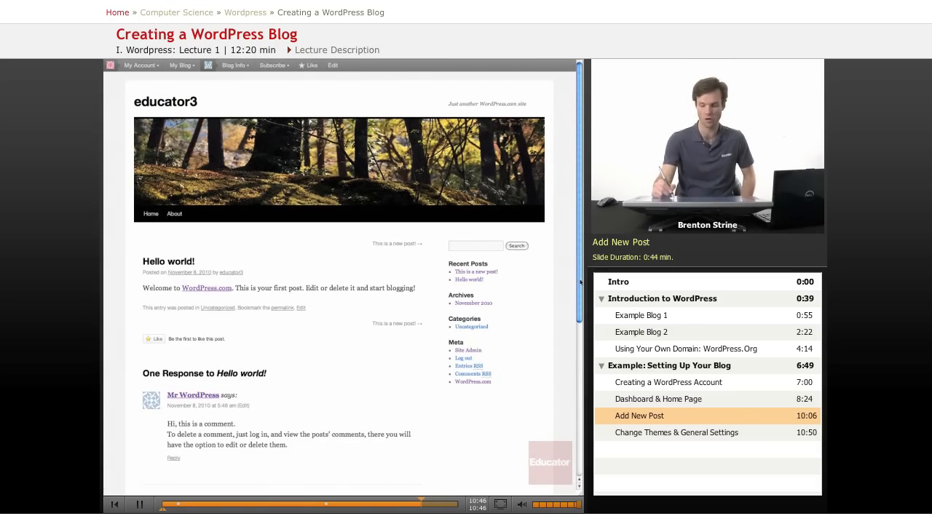
- Scroll down the blog home page to view the Hello world! post
scroll("down", 3)
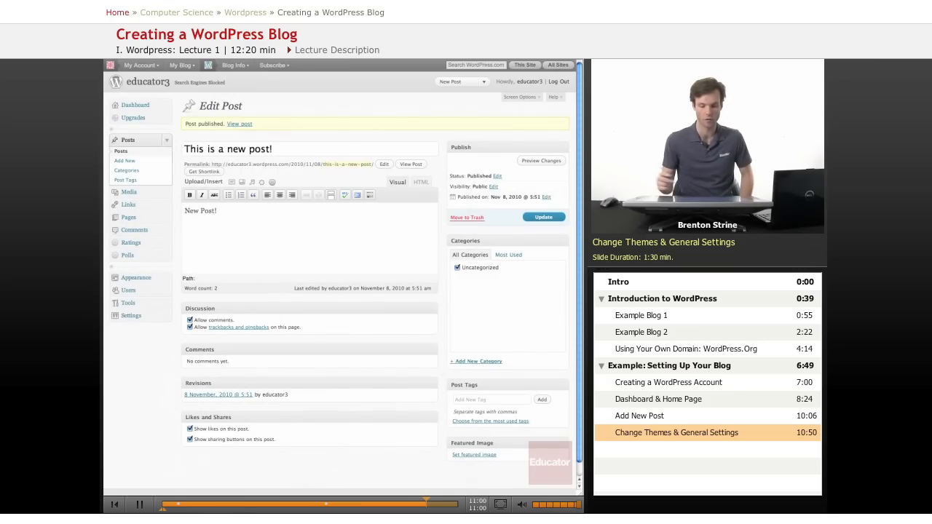
- Set the Site Title to 'Example Blog' in General Settings and save the changes
scroll("down", 3)
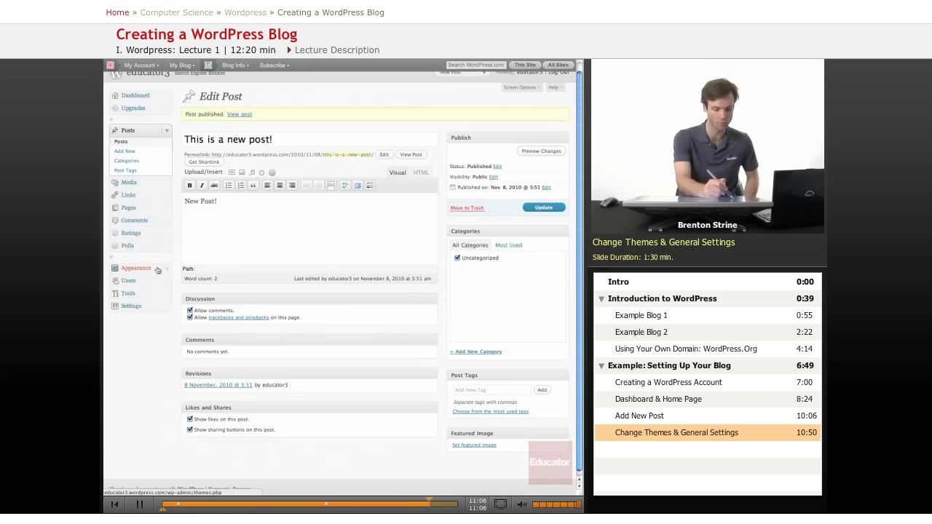
left_click(135, 268)
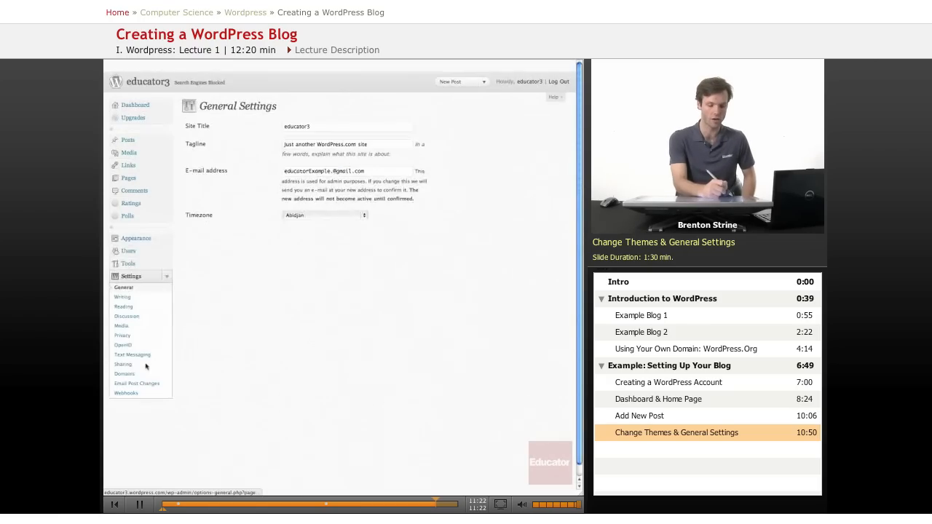
left_click(347, 125)
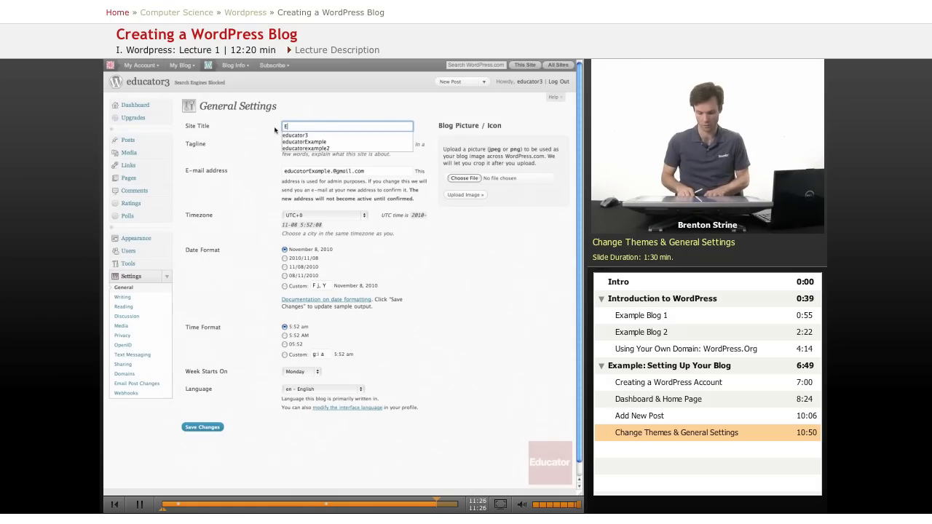
type("Example Blog")
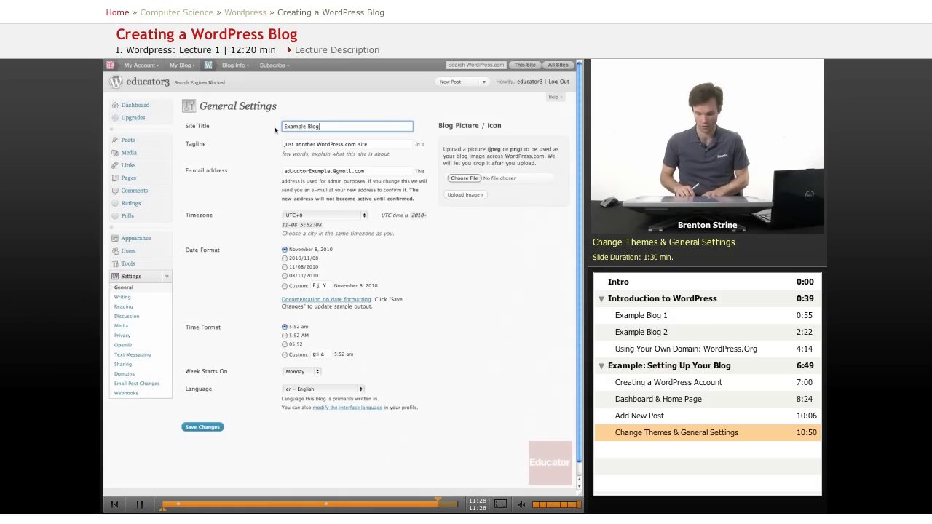
left_click(202, 427)
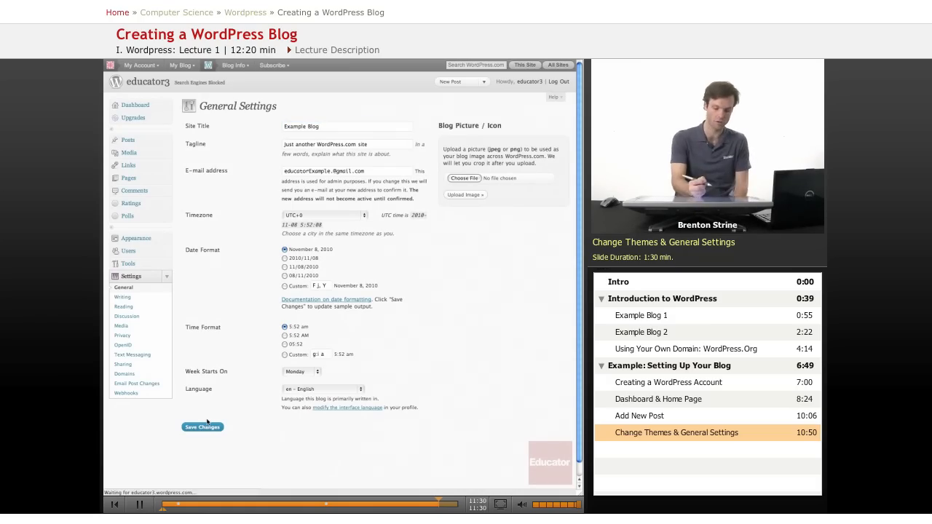
left_click(202, 427)
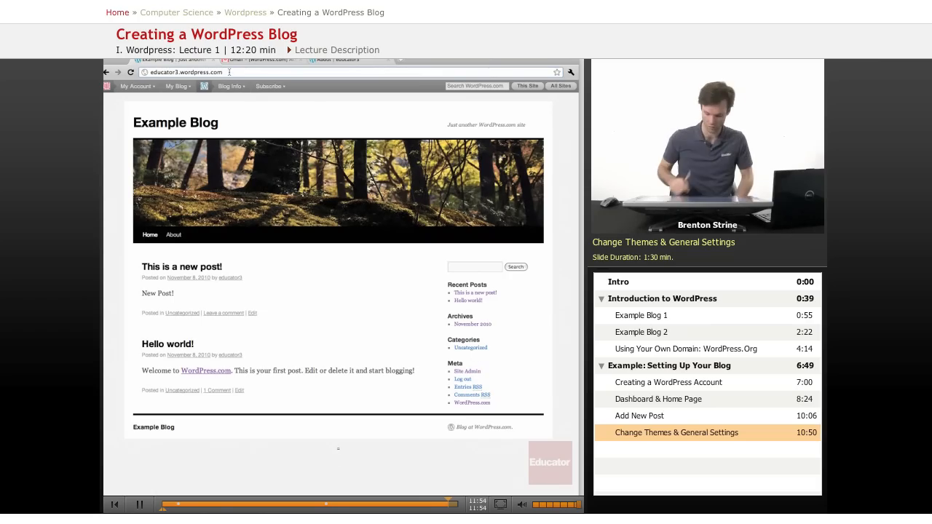
- Return to the Example Blog dashboard via /wp-admin in the address bar
type("/wp-admin/")
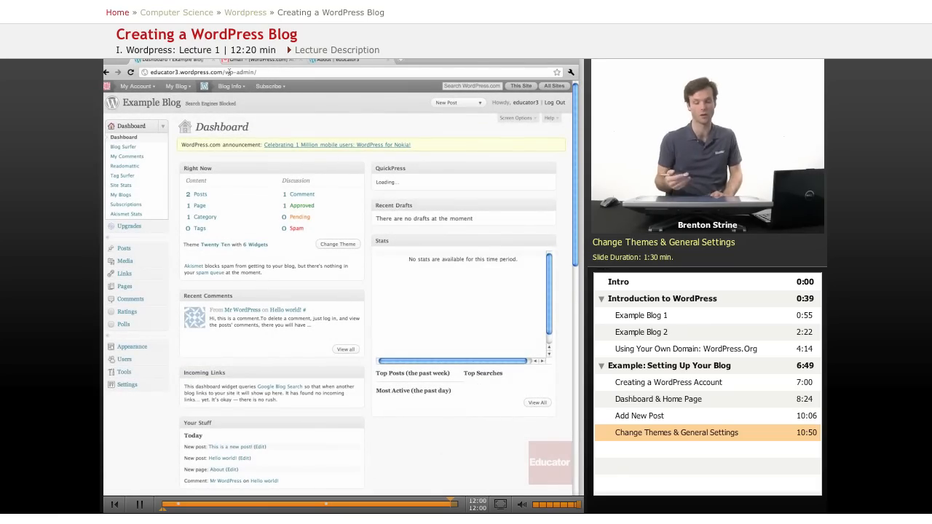
left_click(390, 169)
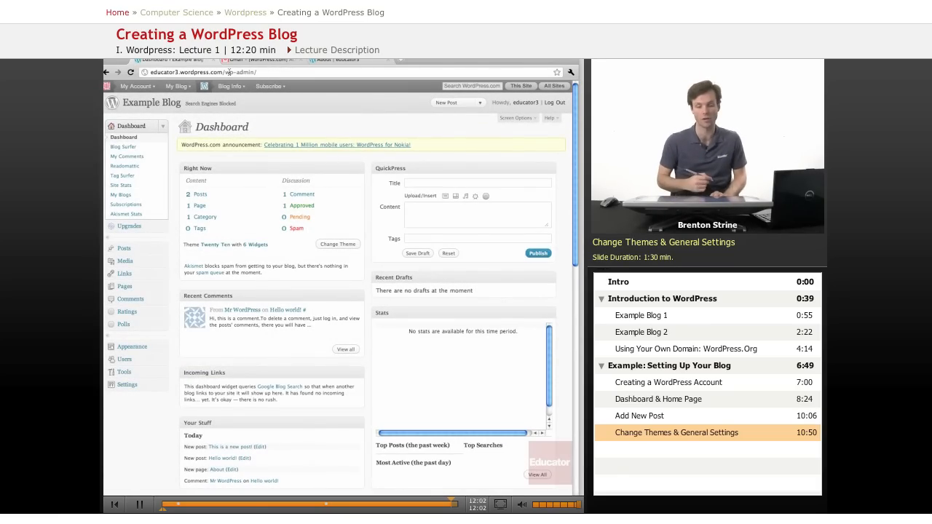